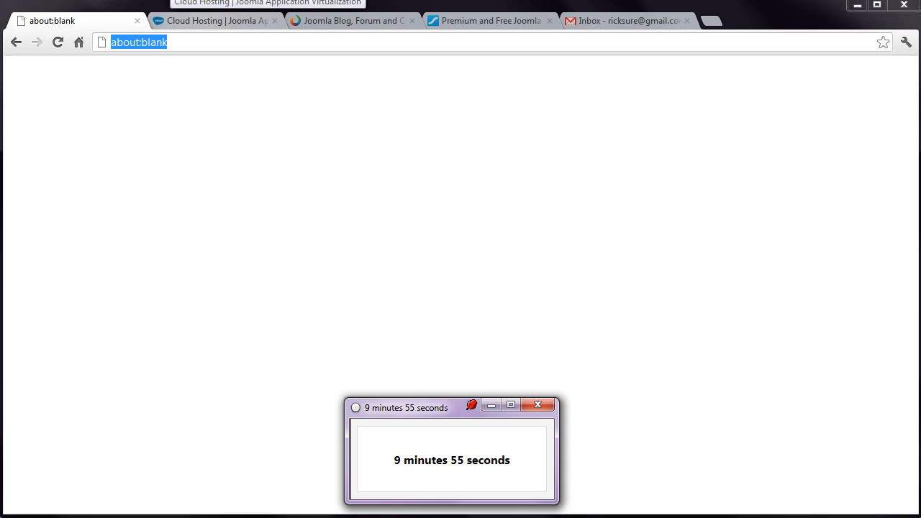
click(212, 20)
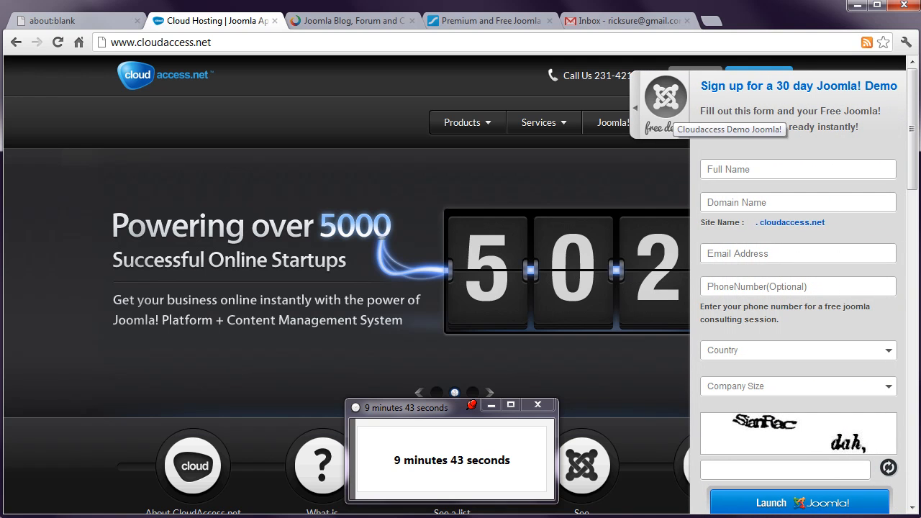
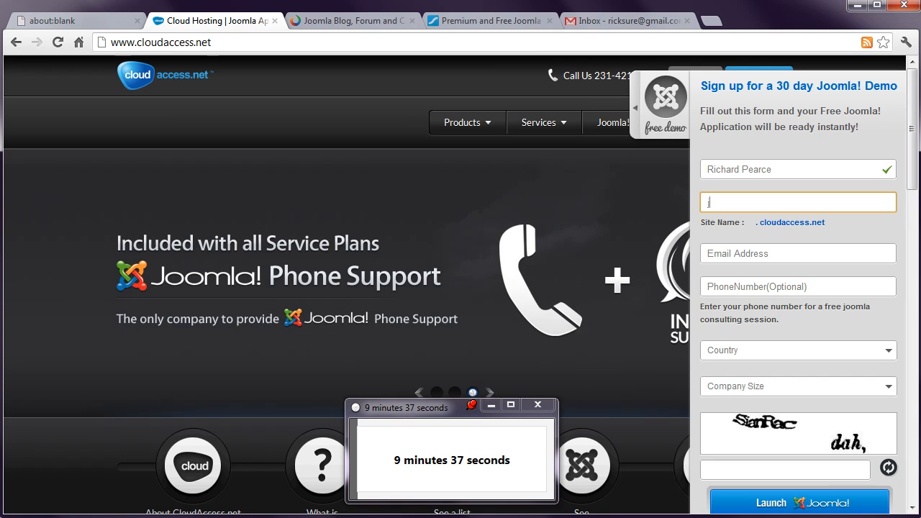
text(oomla-blog)
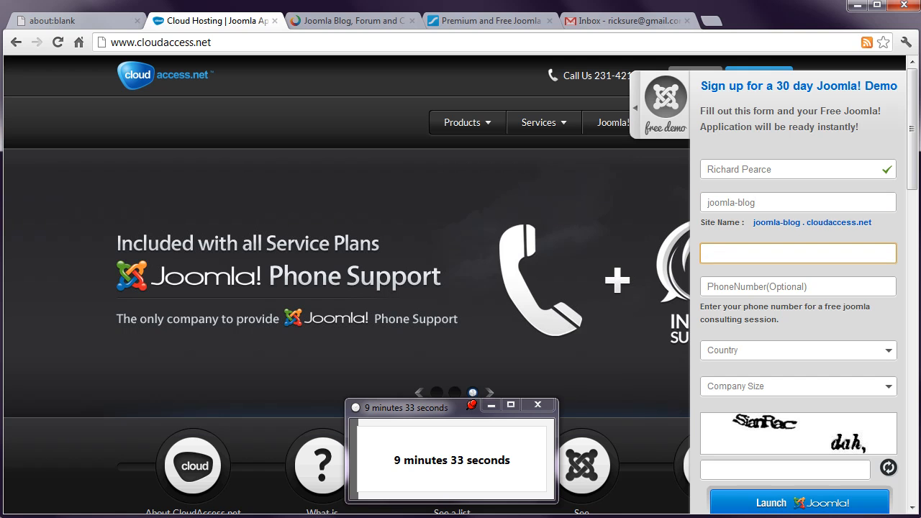
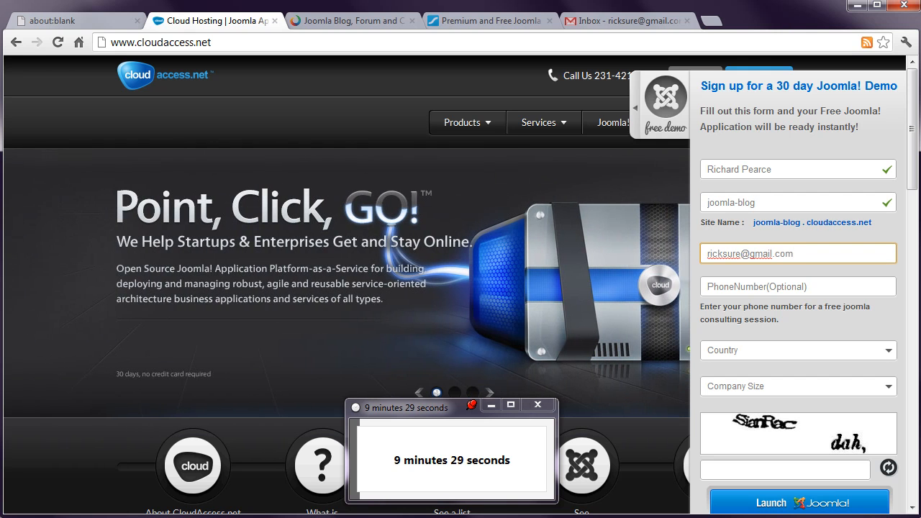
- Choose country and company size, enter the captcha and launch the Joomla demo sign-up
click(796, 350)
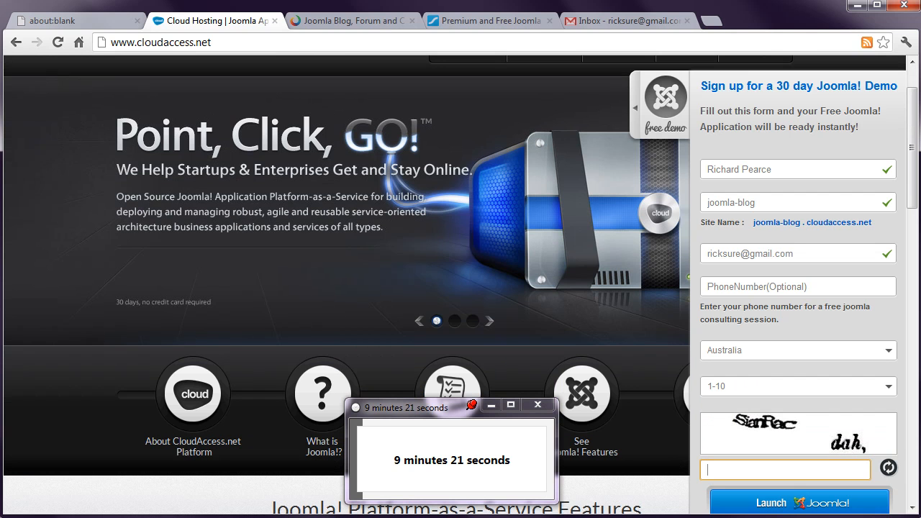
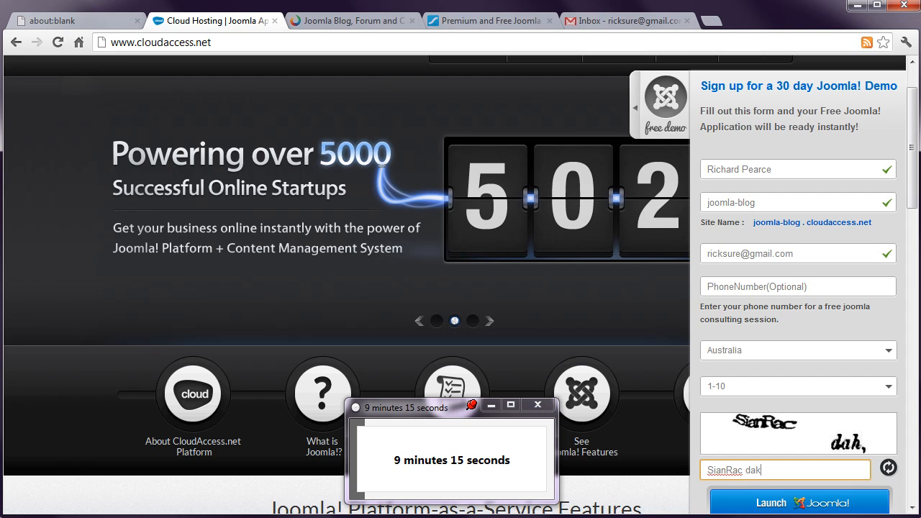
click(799, 501)
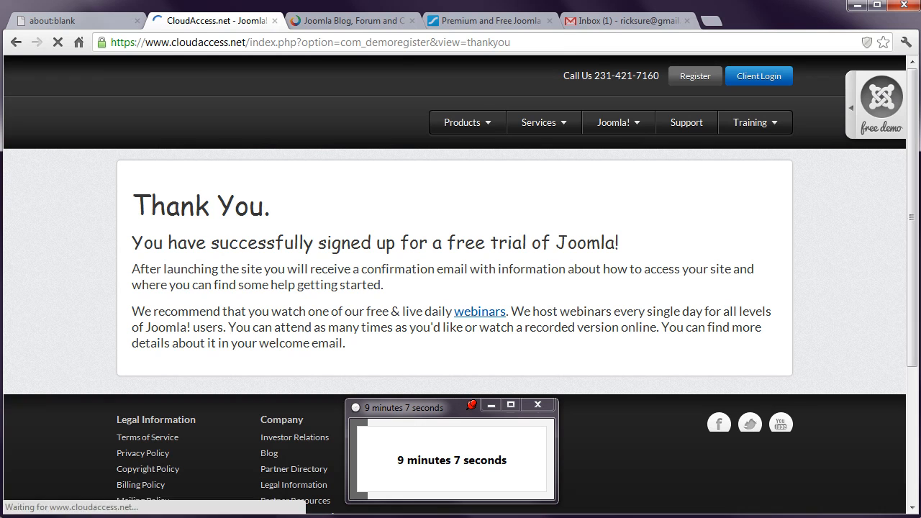
- Open the CloudAccess confirmation email in Gmail and follow its activation link
click(626, 20)
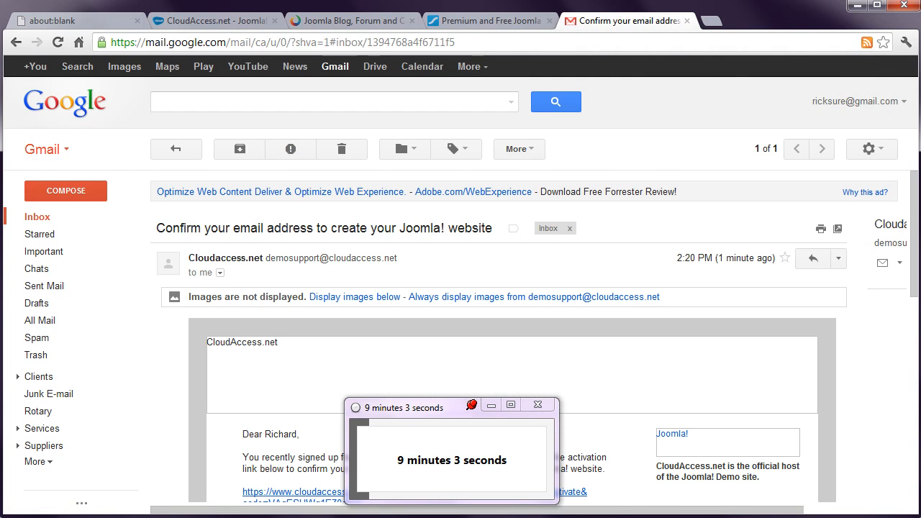
scroll(down, 3)
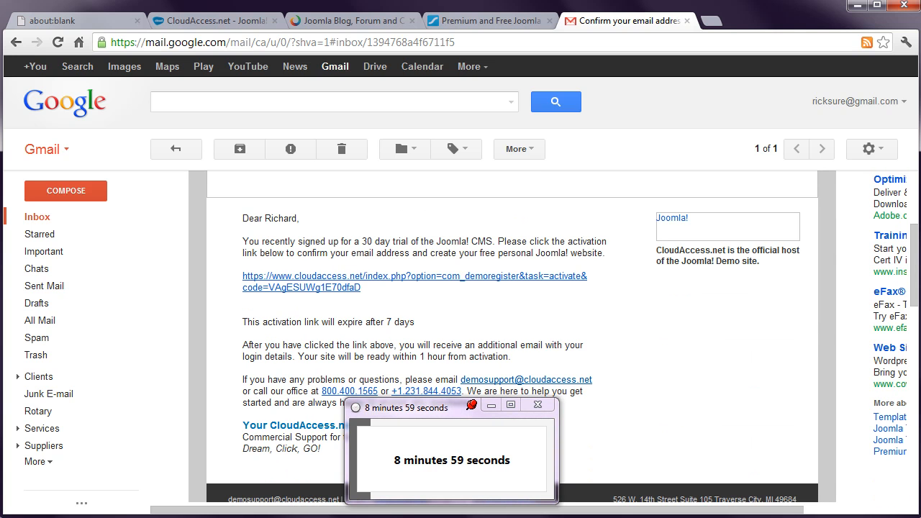
click(413, 275)
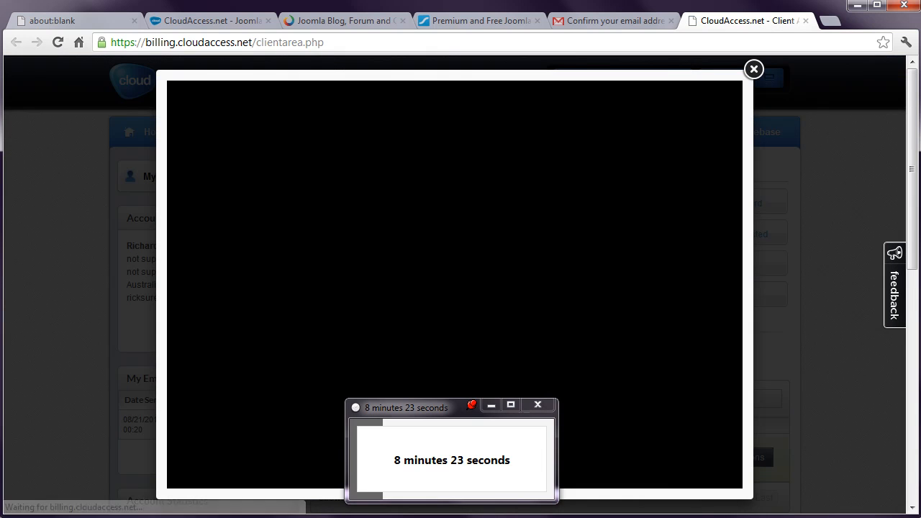
- Dismiss the welcome video and load joomla-blog.cloudaccess.net in a new tab, then another blank tab
click(753, 69)
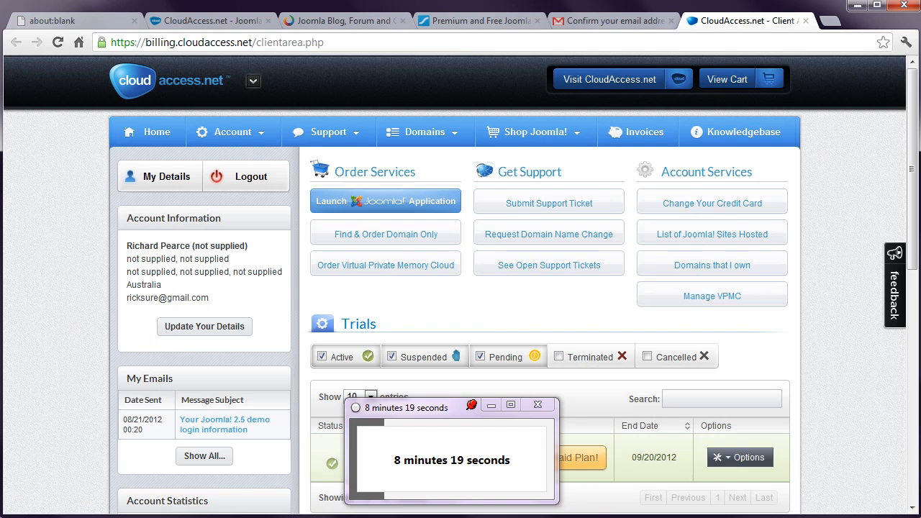
click(823, 20)
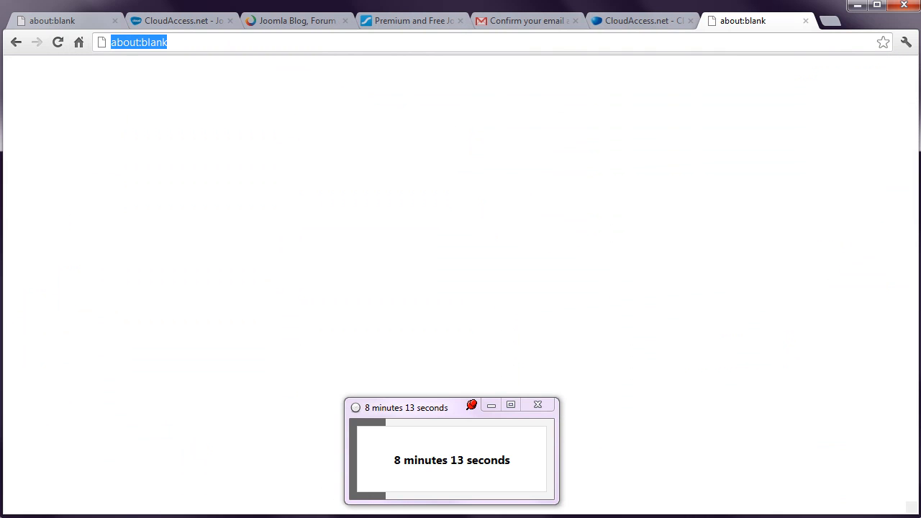
text(joomlavideodemo.com)
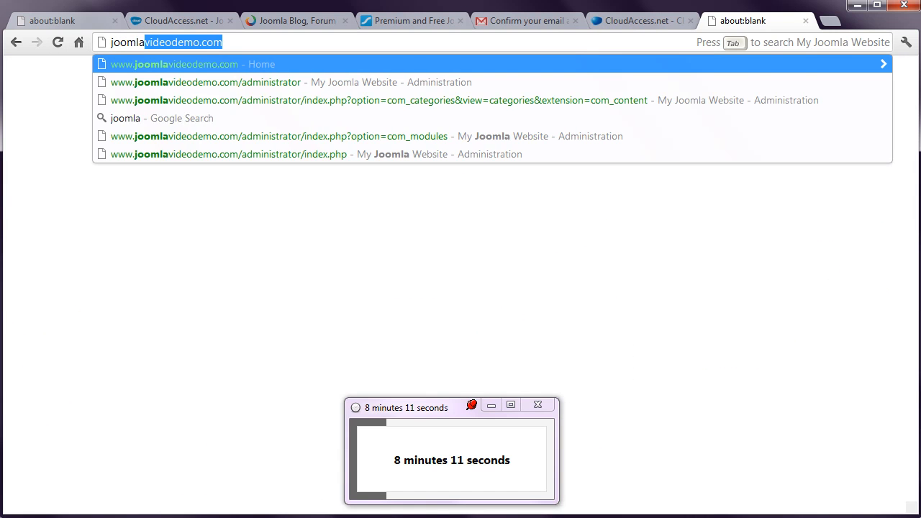
text(joomla-blog.clou)
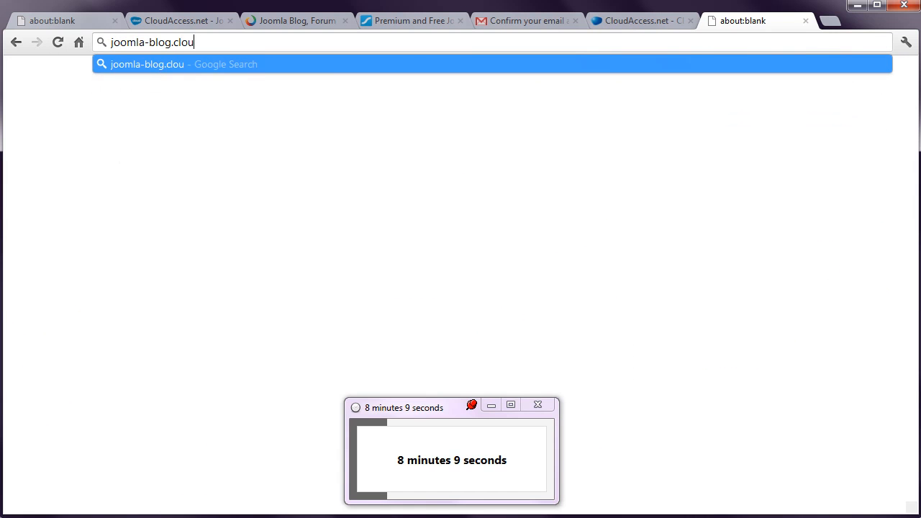
text(daccess.net)
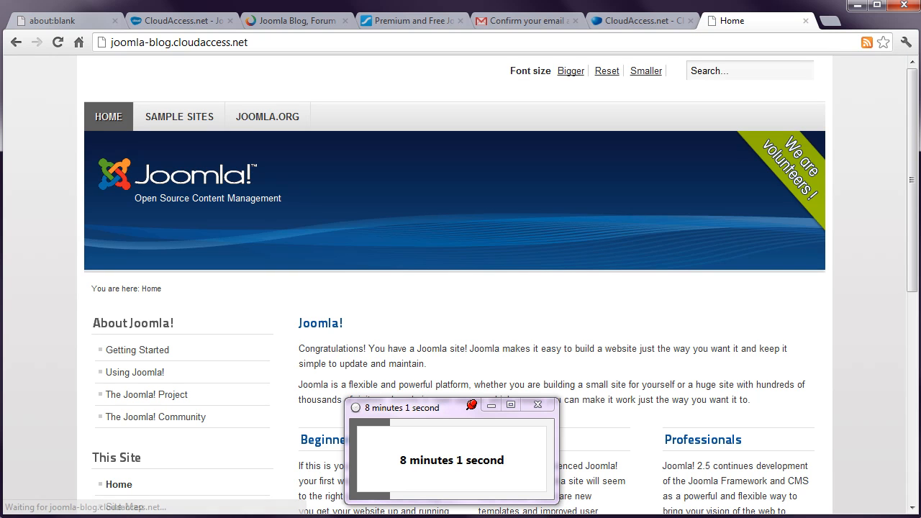
click(178, 42)
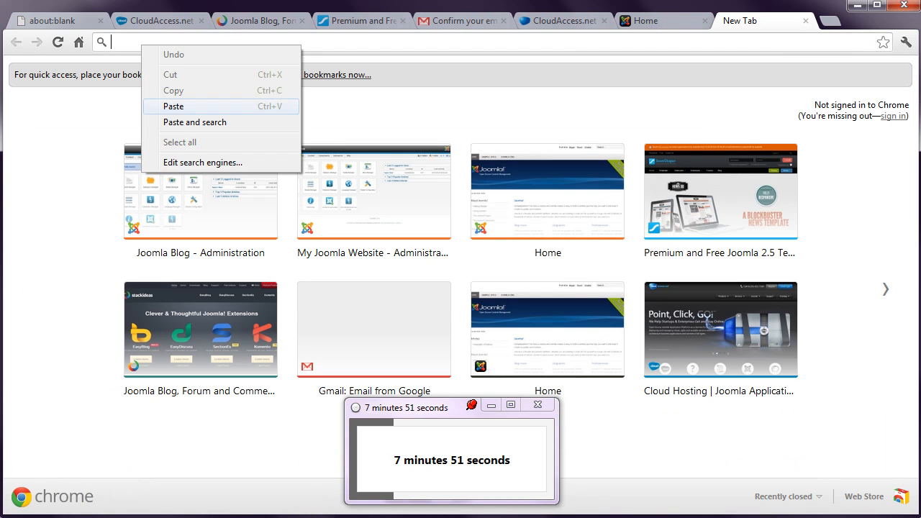
- Load the administrator URL and copy the back-end username from the welcome email
click(173, 105)
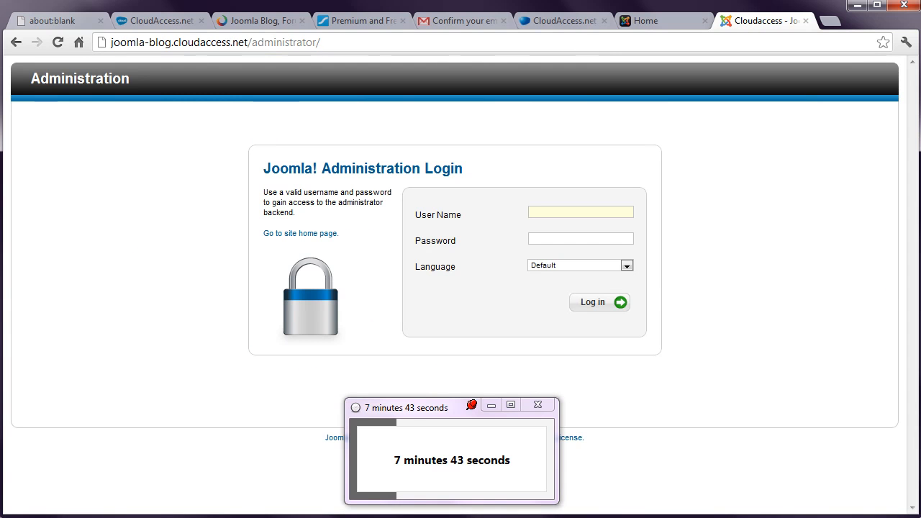
click(561, 20)
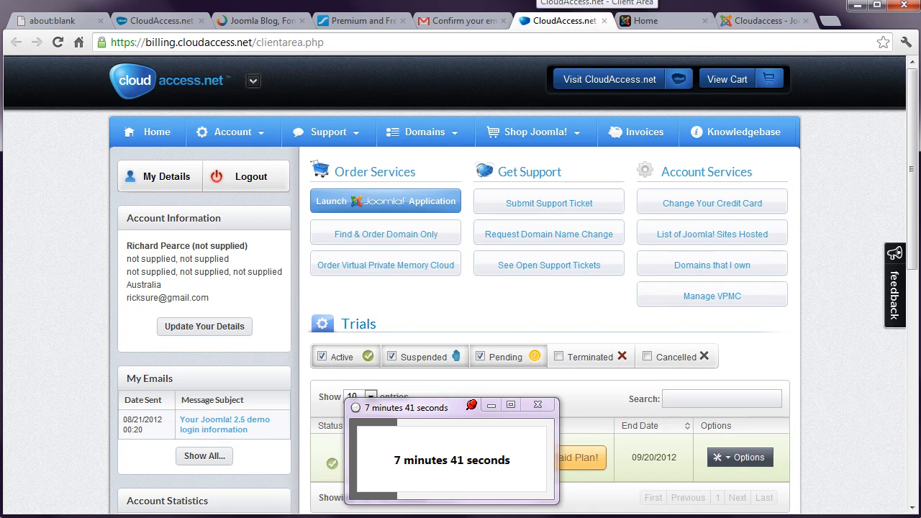
click(460, 20)
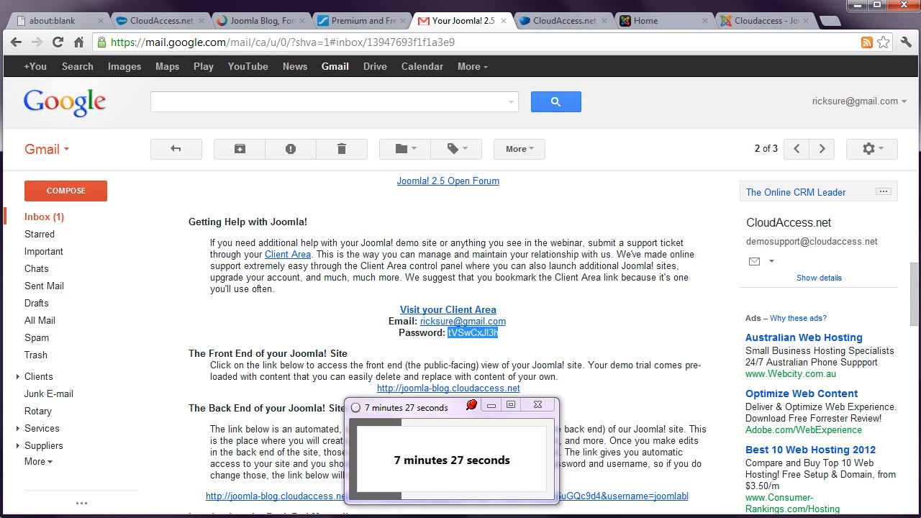
scroll(down, 3)
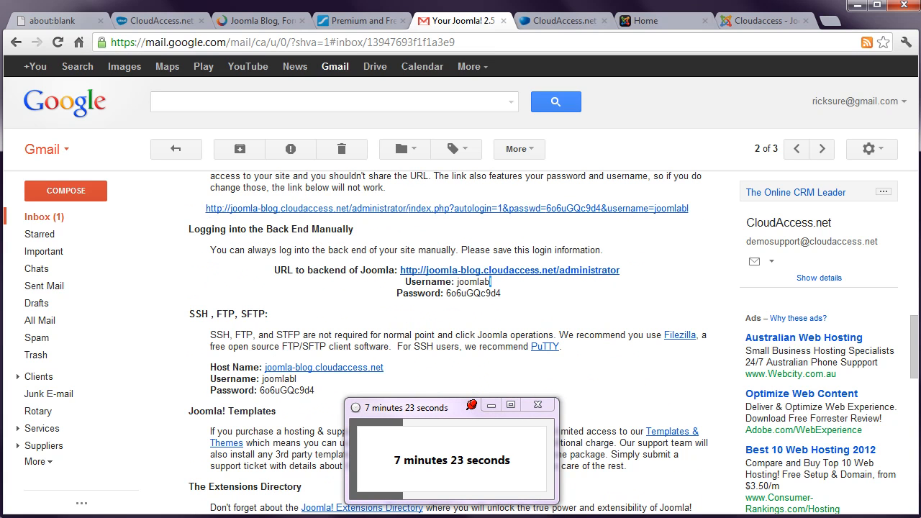
double_click(473, 282)
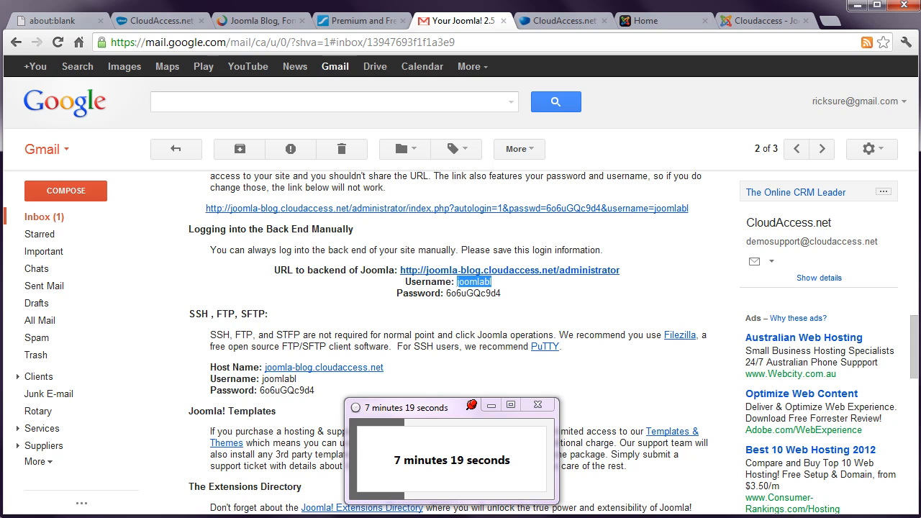
- Enter the credentials on the Joomla admin login page and log in to the control panel
click(763, 20)
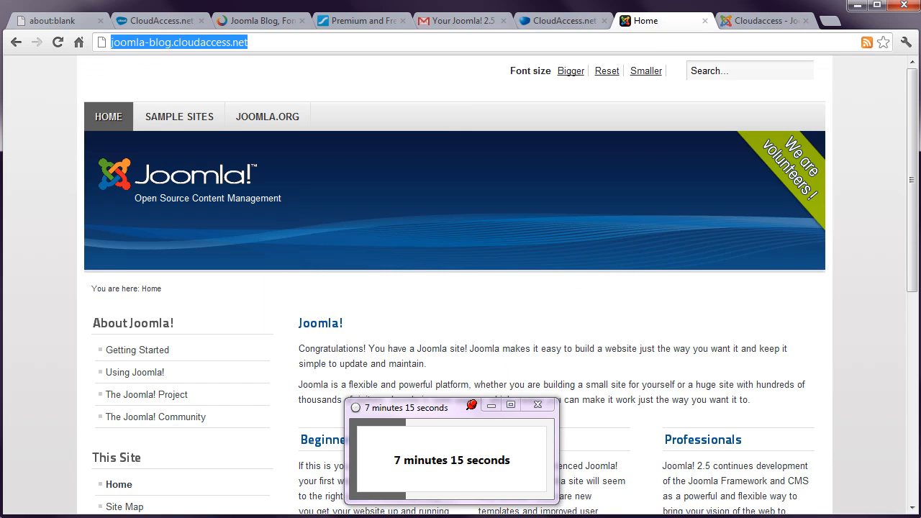
click(456, 21)
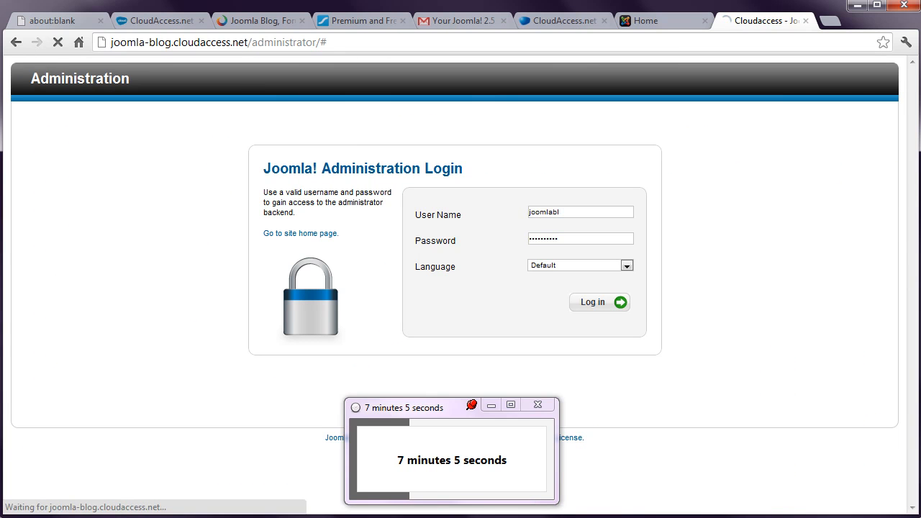
click(598, 302)
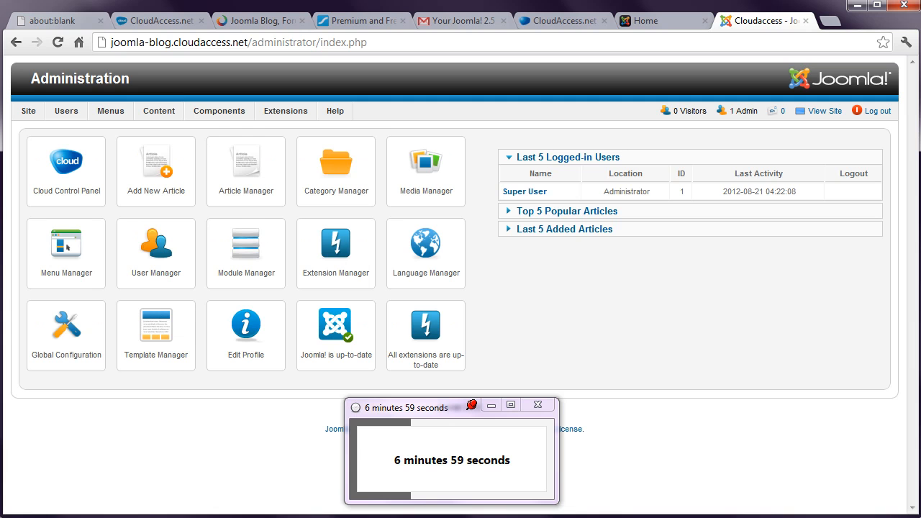
- Create a new article category titled Blog in the Category Manager
click(158, 111)
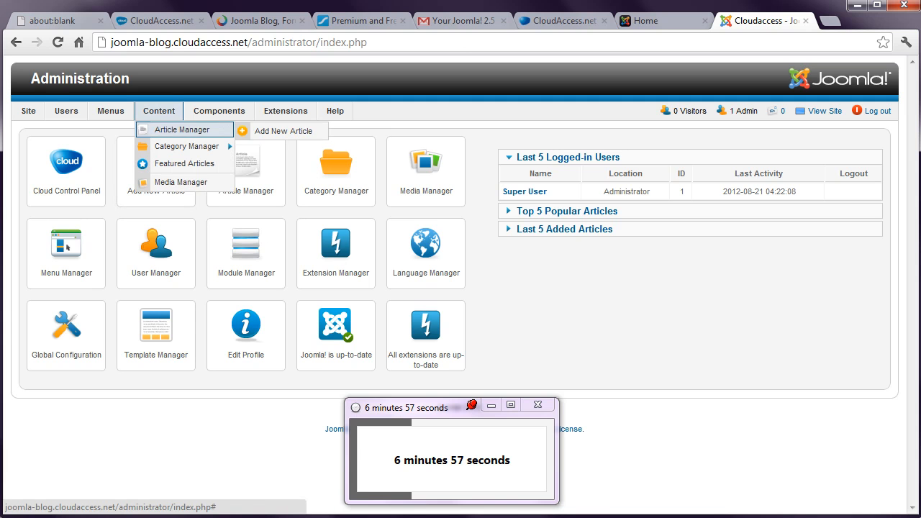
click(187, 146)
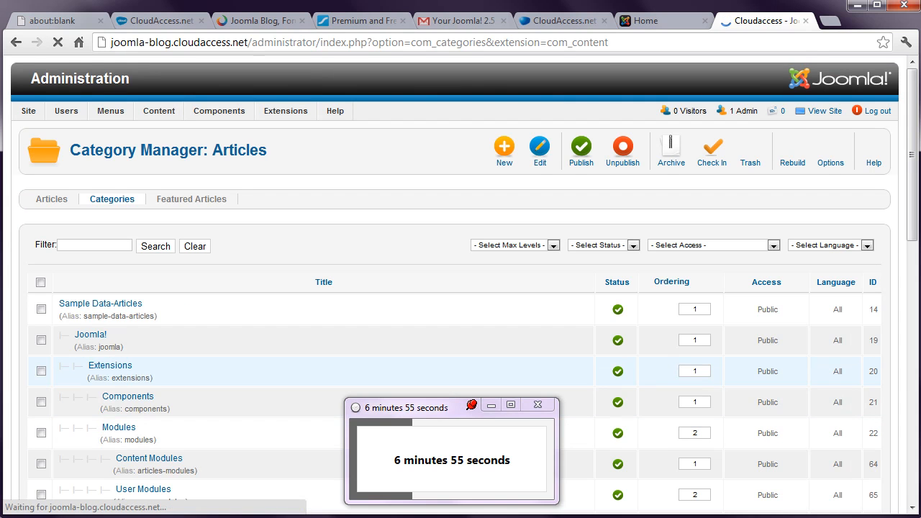
click(669, 281)
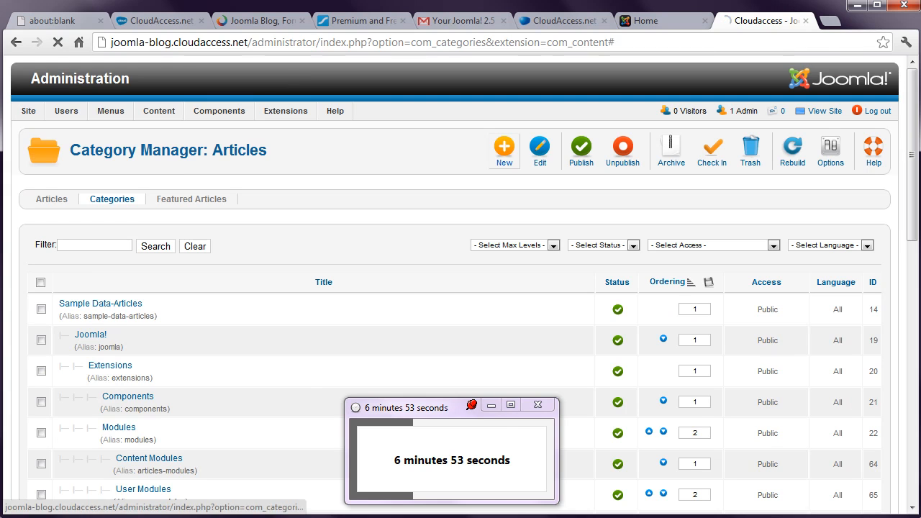
click(503, 147)
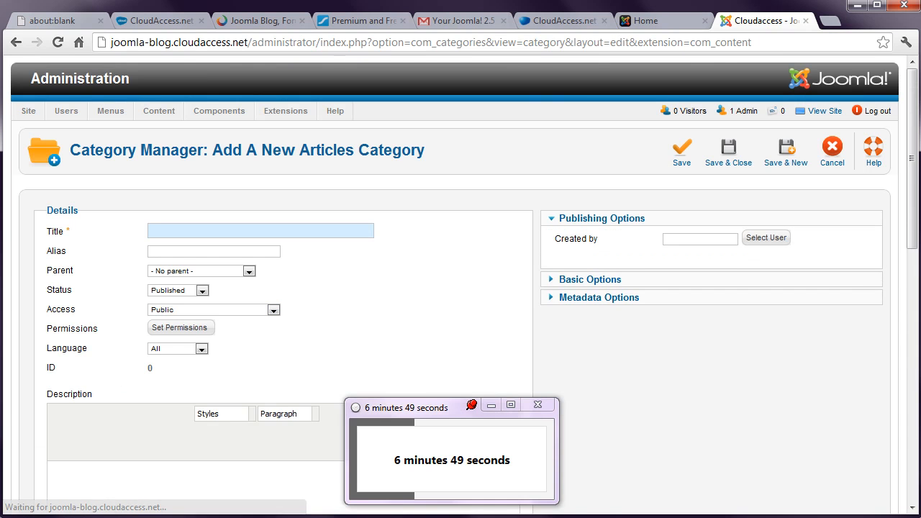
text(Blog)
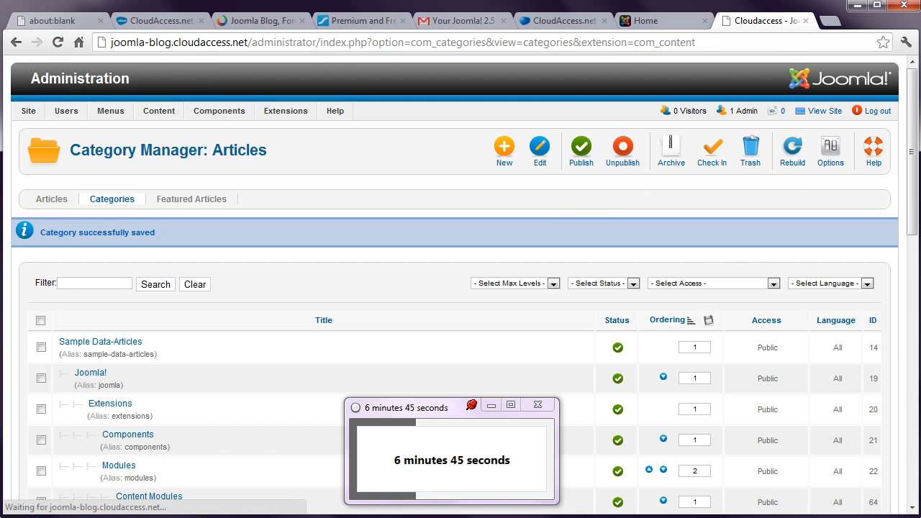
click(50, 199)
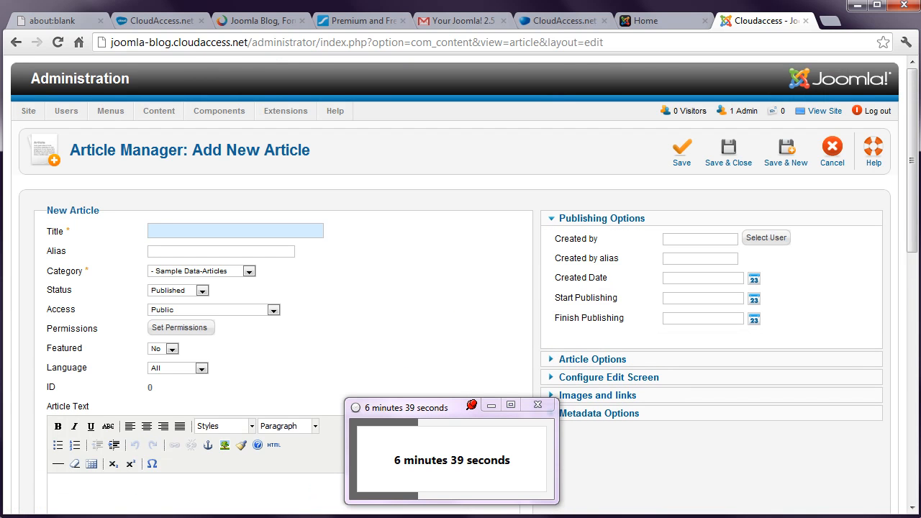
- Save the article My First Blog Post in Blog with body text 'This is my...'
text(My Fir)
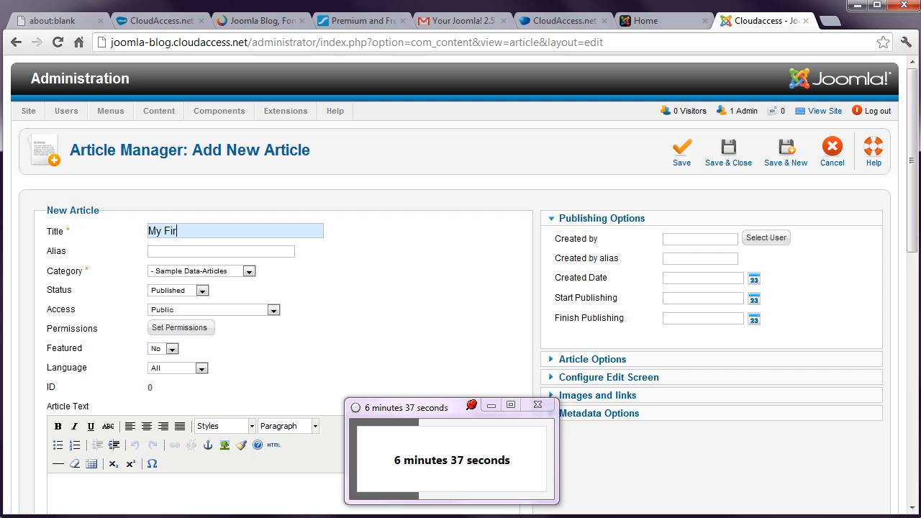
text(st Blog Post)
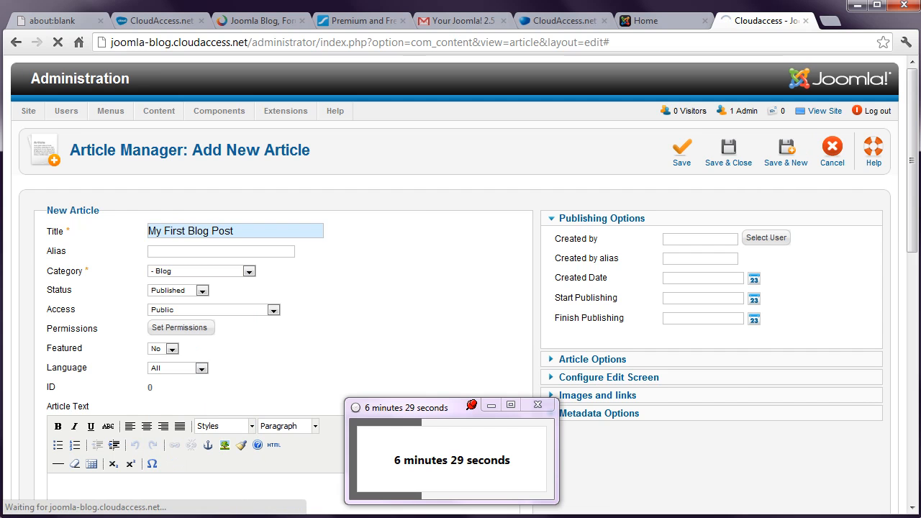
click(681, 147)
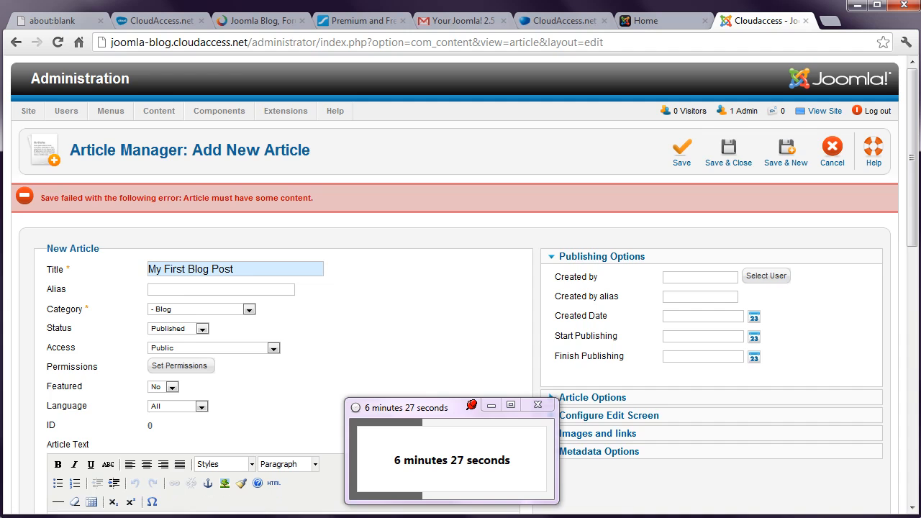
scroll(down, 3)
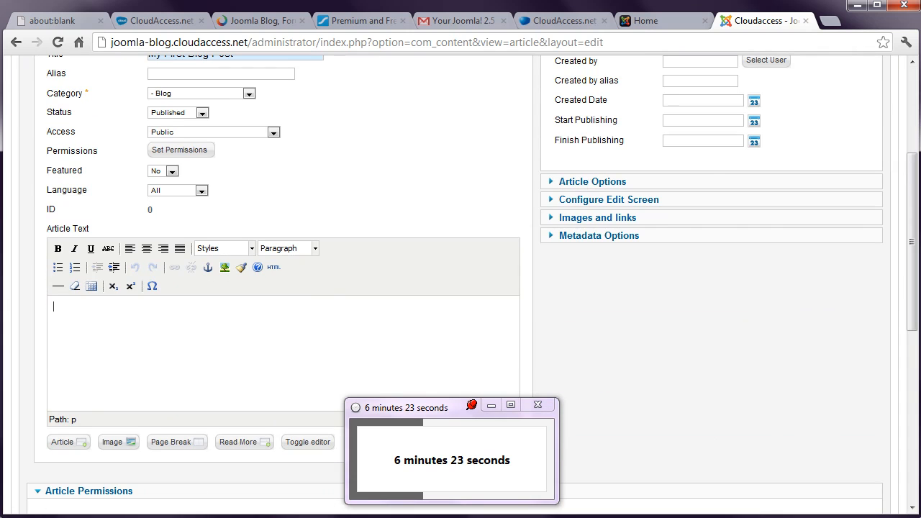
text(This is my)
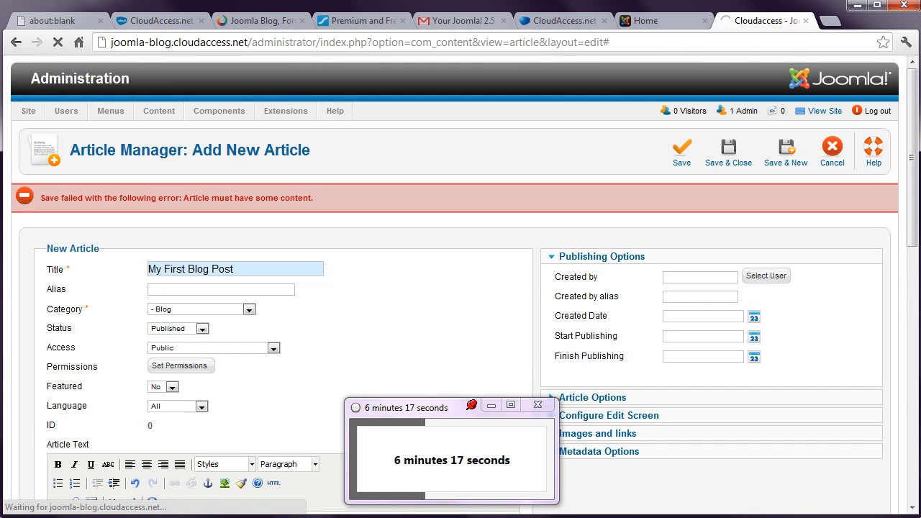
click(727, 151)
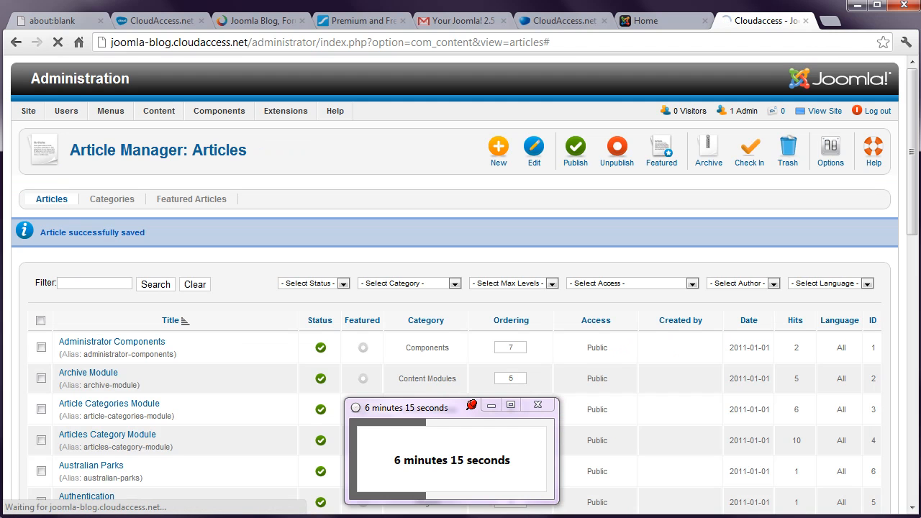
- Start a new article titled My Second Post and file it under the Blog category
click(498, 145)
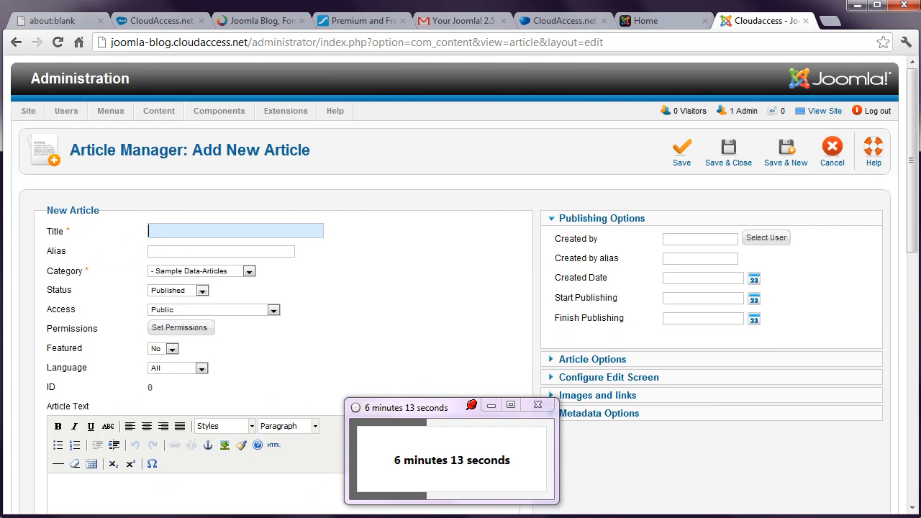
text(My Second Post)
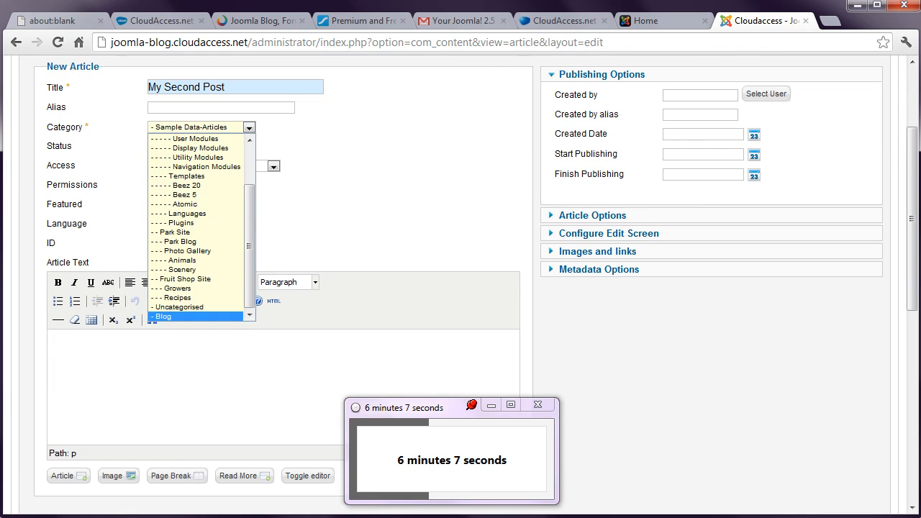
click(162, 316)
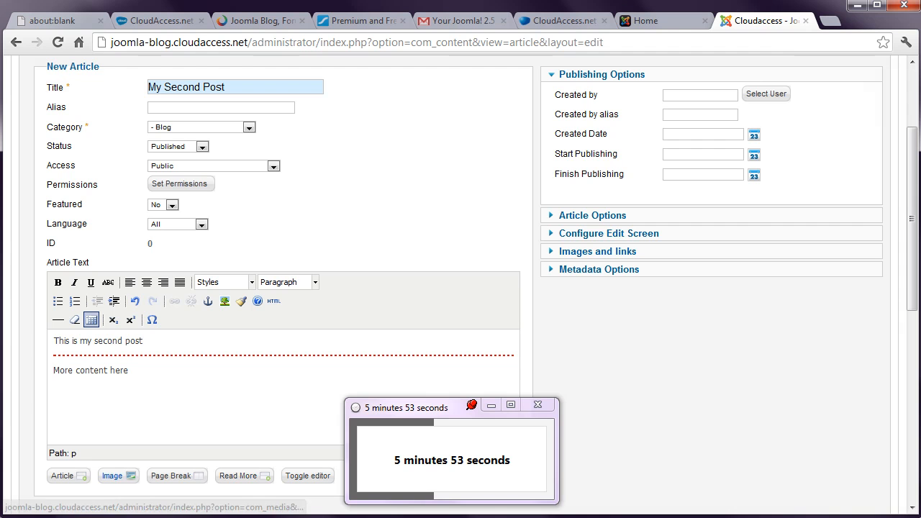
- Upload Roadrunner.gif from the computer through the editor's Image dialog
click(112, 475)
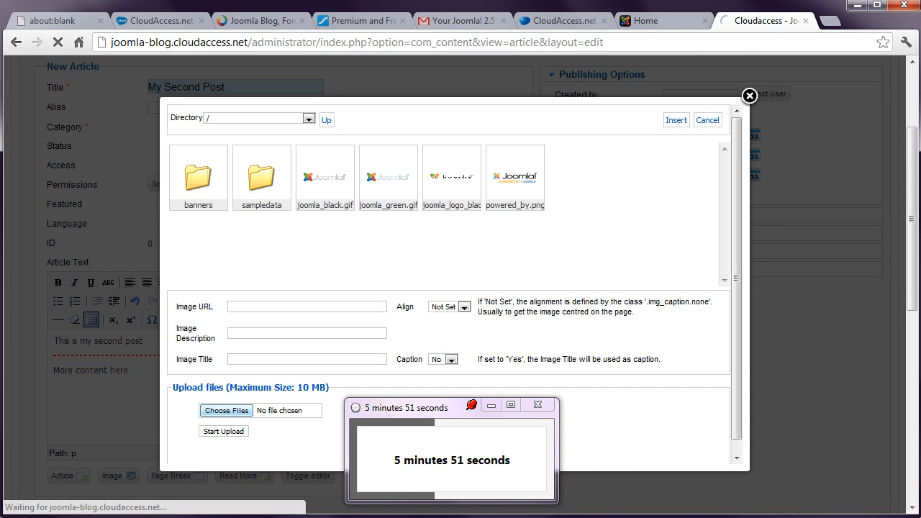
click(226, 410)
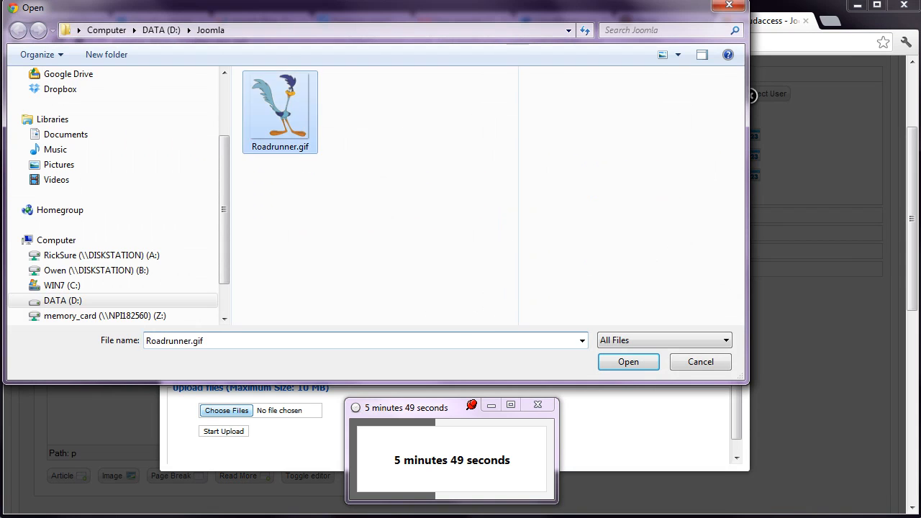
click(627, 362)
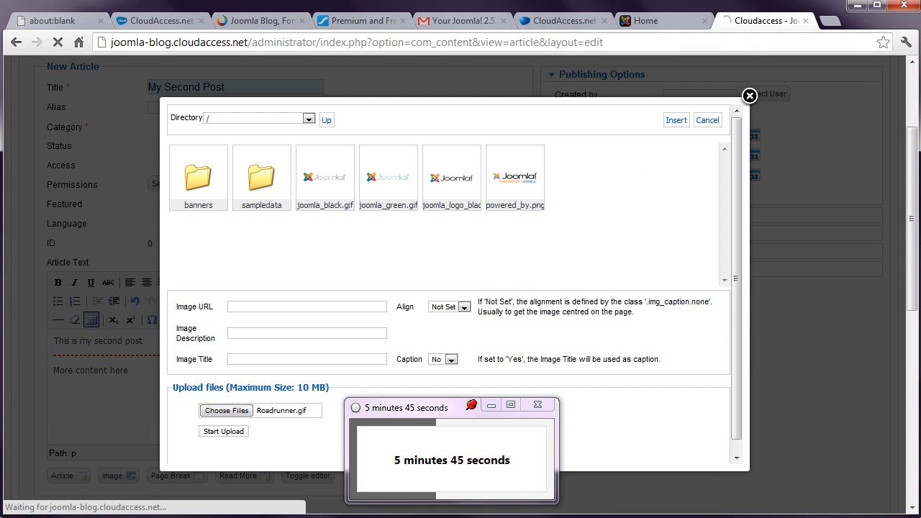
click(223, 431)
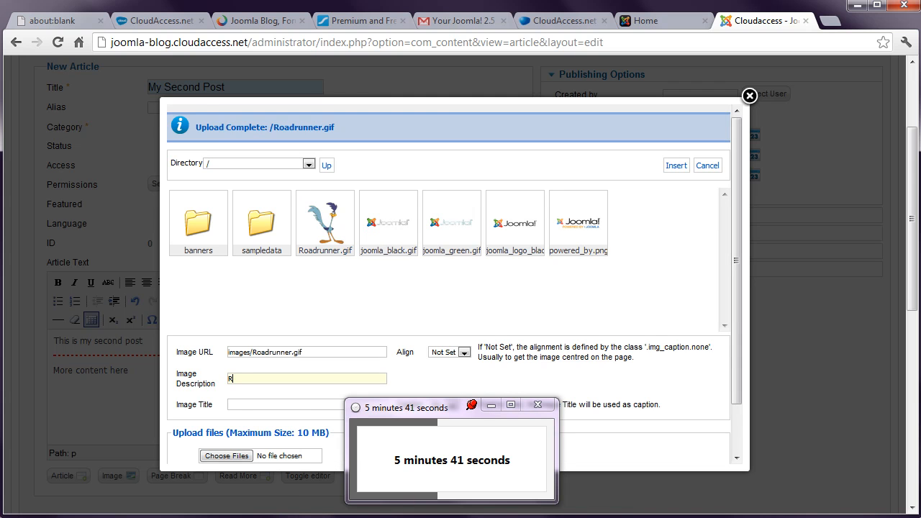
- Insert the image into the post right-aligned with description Road Runner
text(oad Runner)
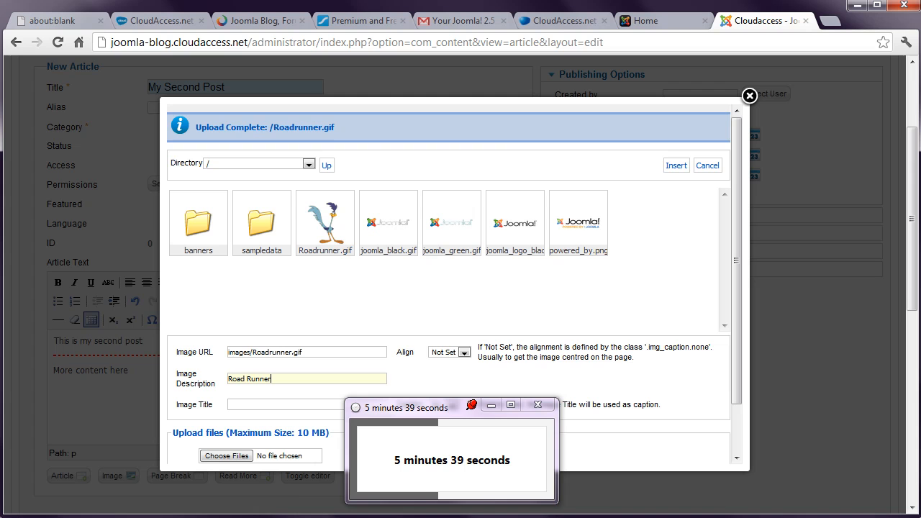
click(449, 351)
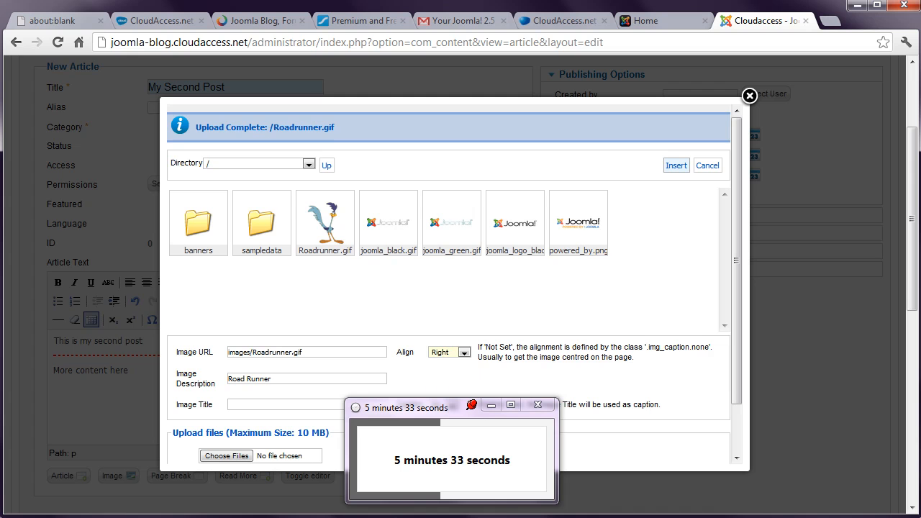
click(675, 164)
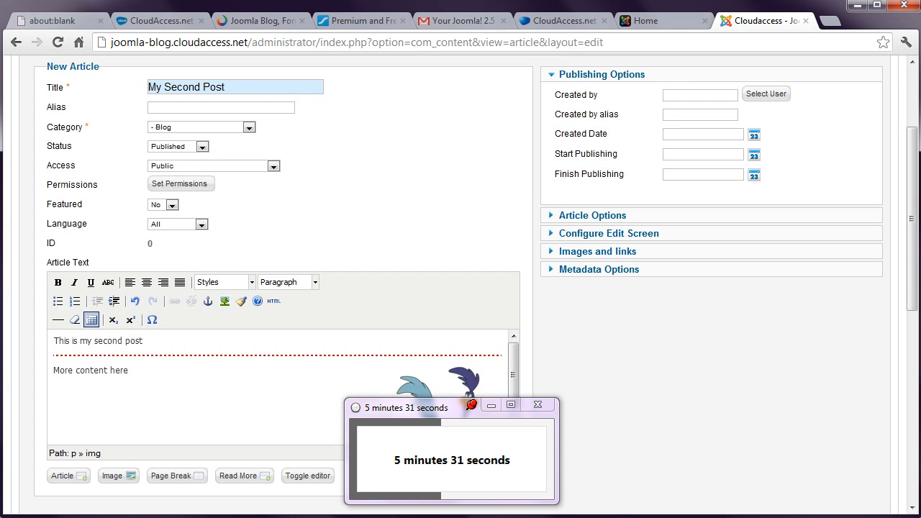
- Retitle the post to 'How to catch the Road Ru...' about catching the Road Runner
text(How to c)
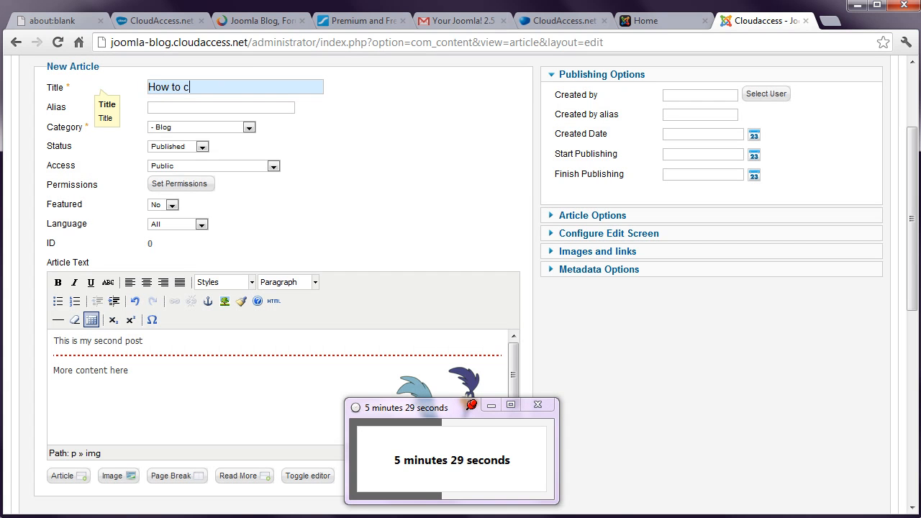
text(atch)
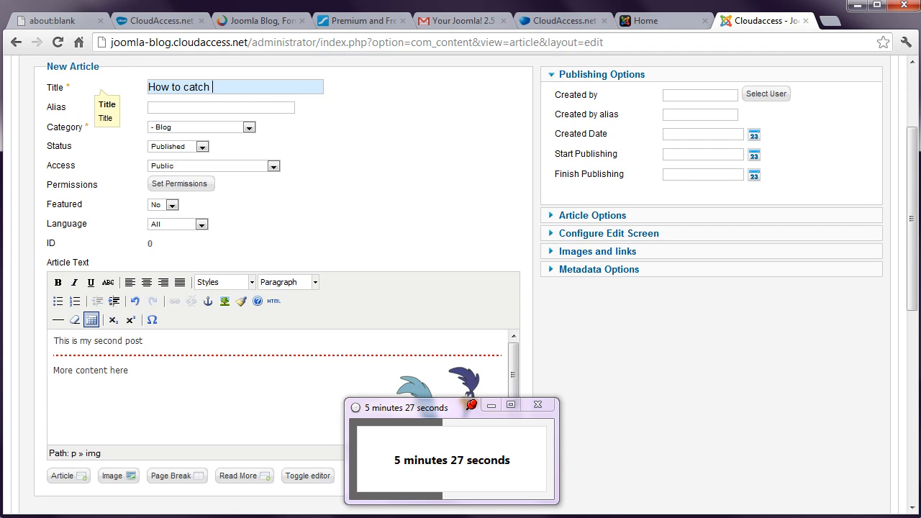
text(the Road Ru)
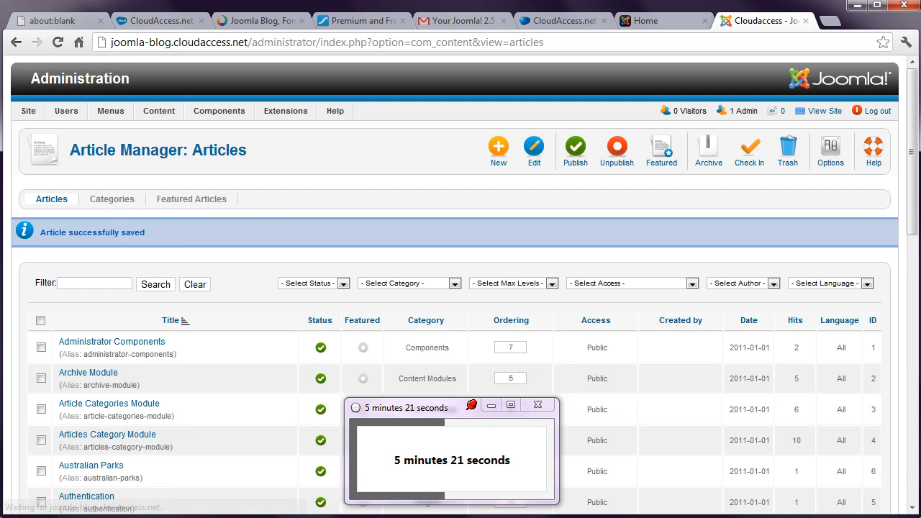
- Add a Category Blog menu item titled Blog to the Top menu and save it
click(110, 111)
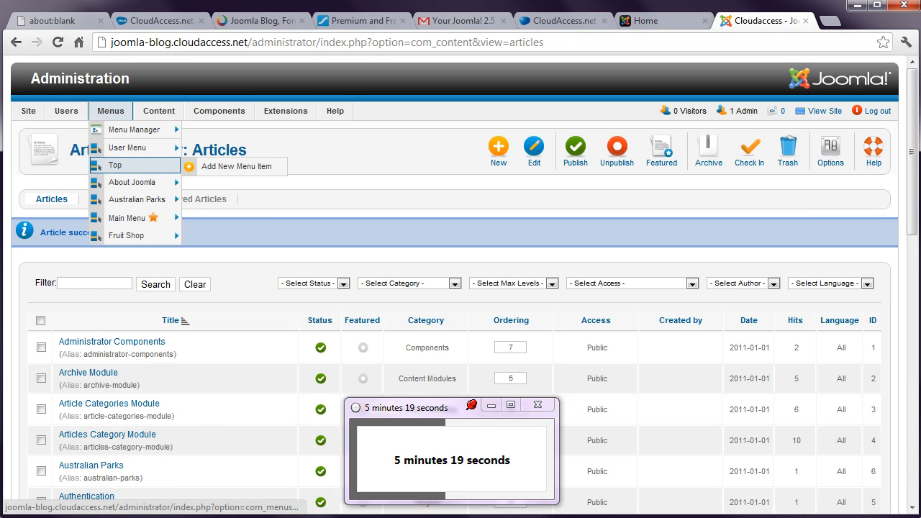
click(238, 166)
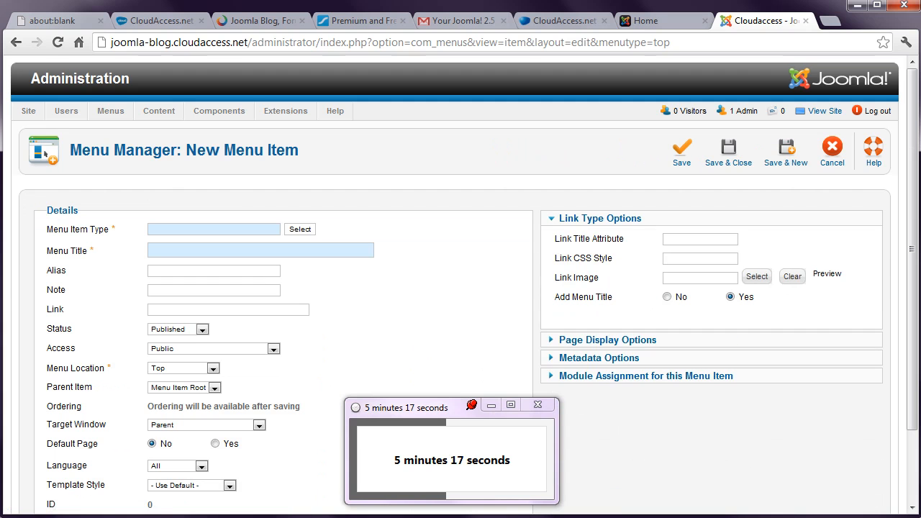
click(299, 229)
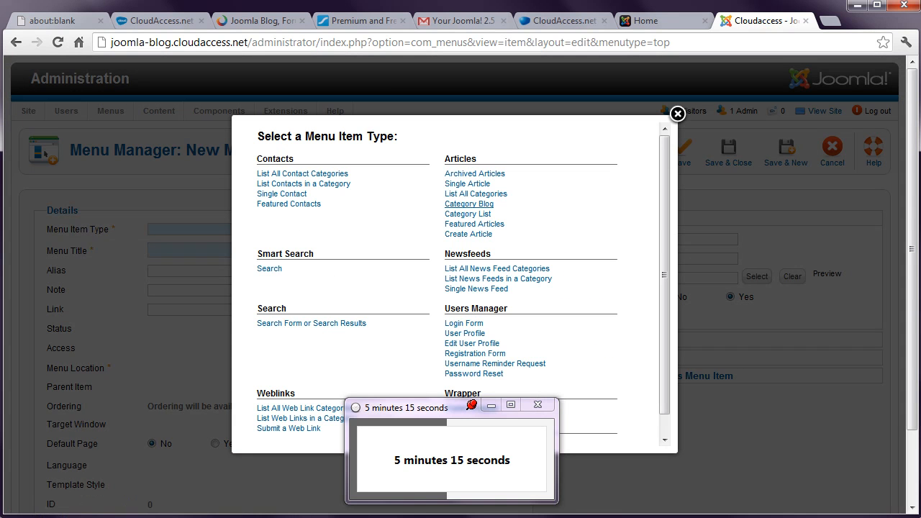
click(468, 203)
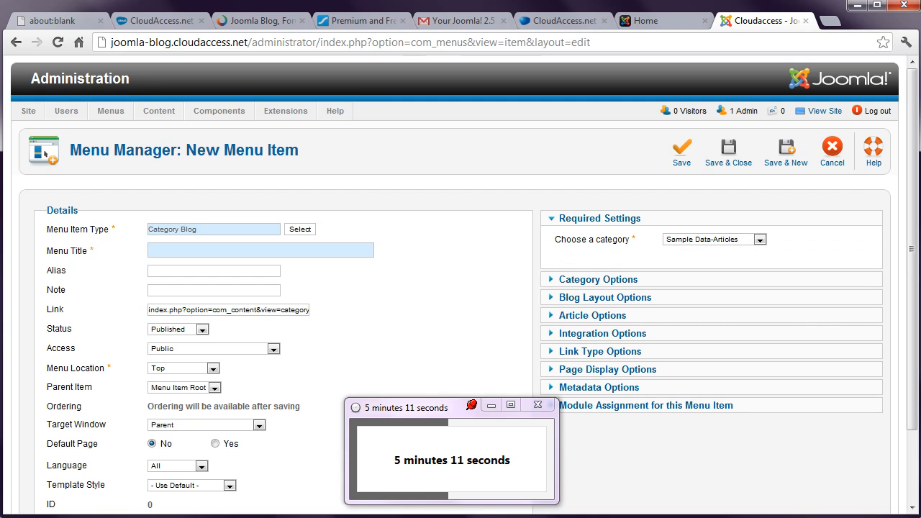
text(Blog)
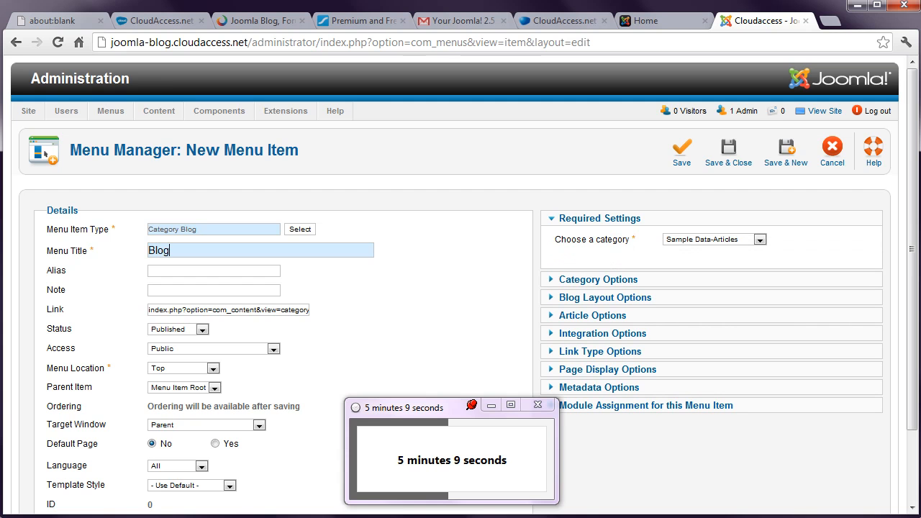
click(759, 239)
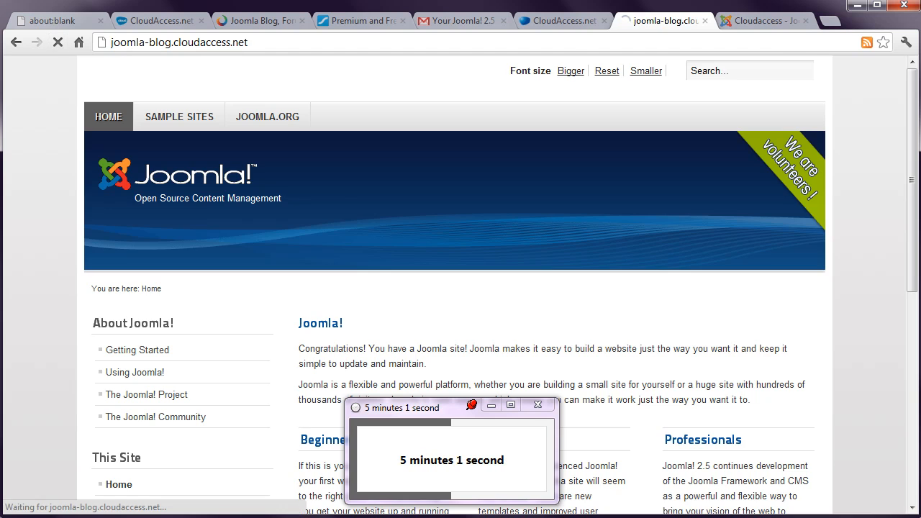
- View the new Blog page on the live site and read the full Road Runner post
click(335, 115)
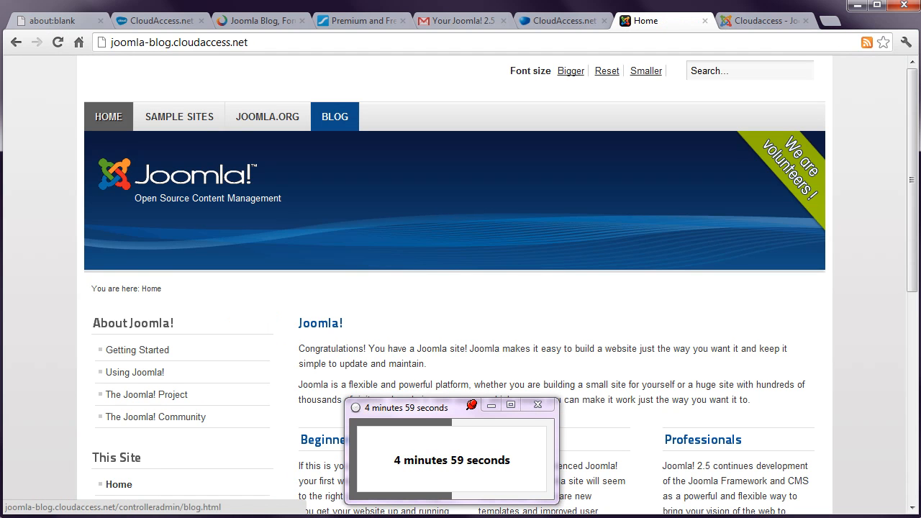
click(335, 116)
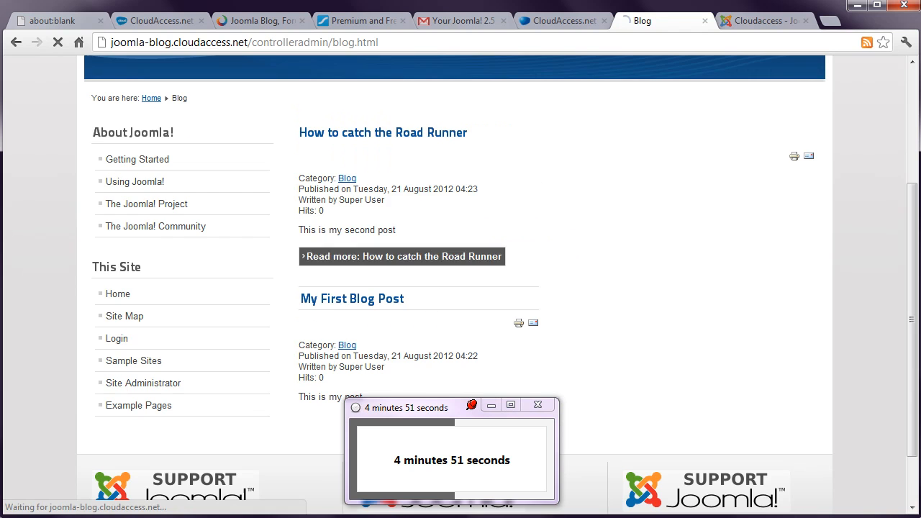
click(401, 256)
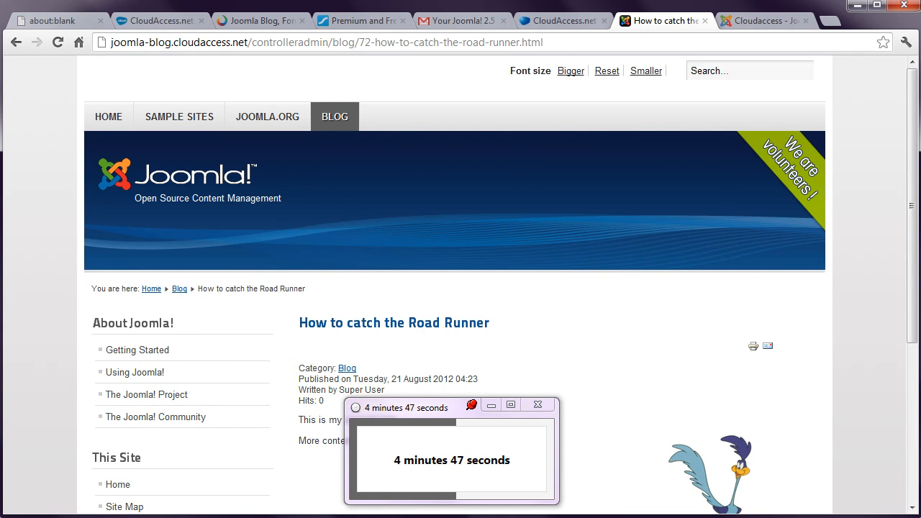
scroll(down, 3)
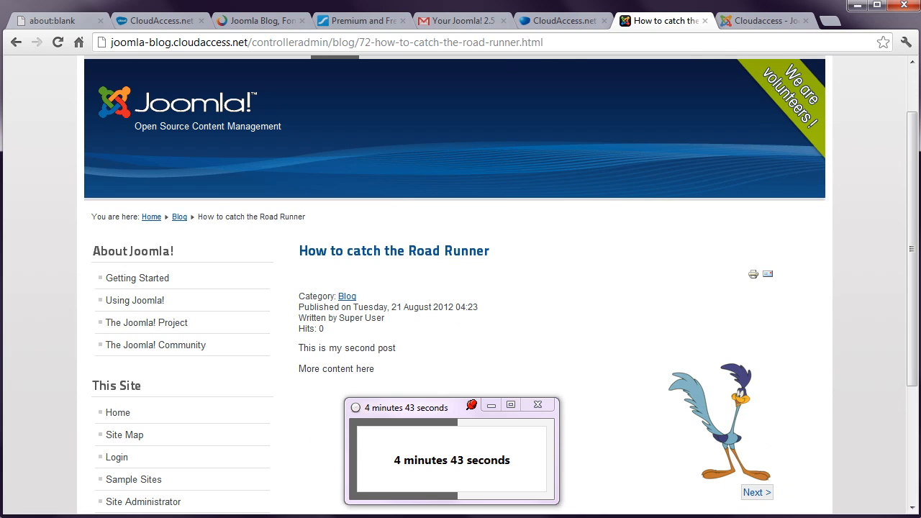
- Go to the StackIdeas Komento pricing plans
click(259, 20)
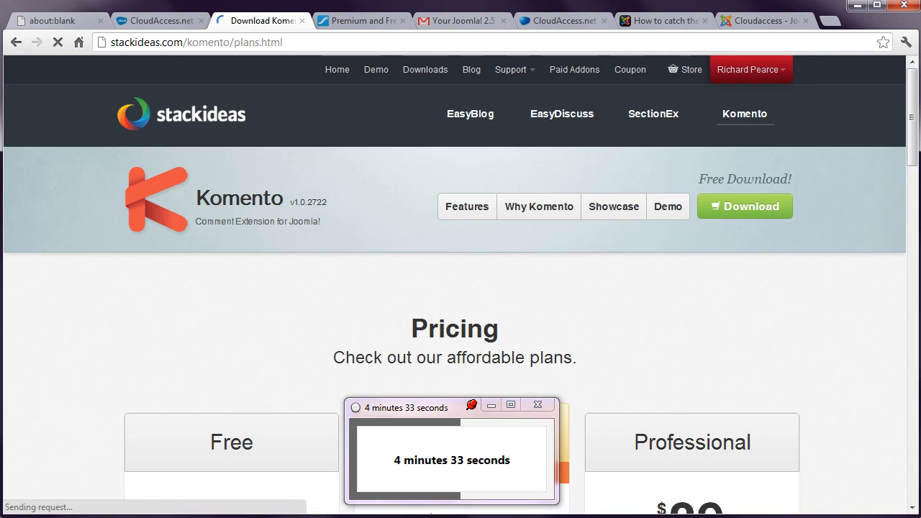
- Download the free Komento package for Joomla 1.6–2.5, then move to the JoomShaper site
scroll(down, 3)
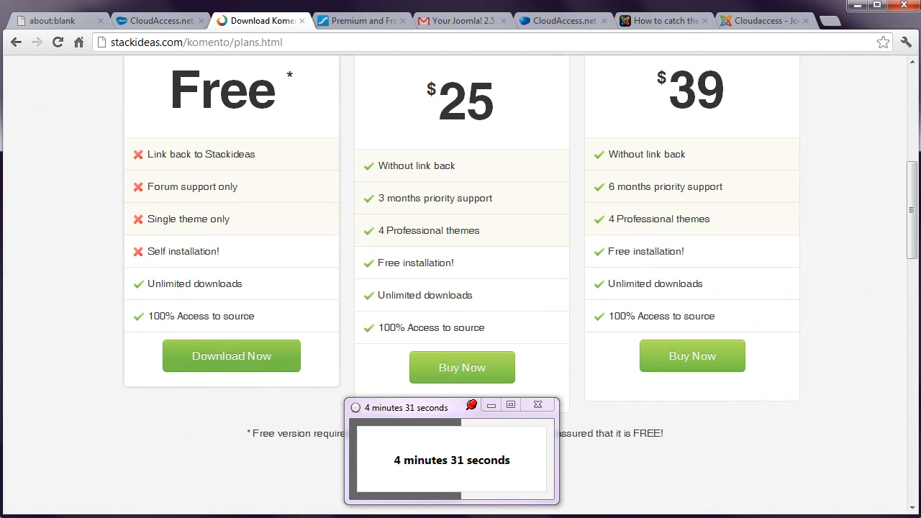
click(231, 355)
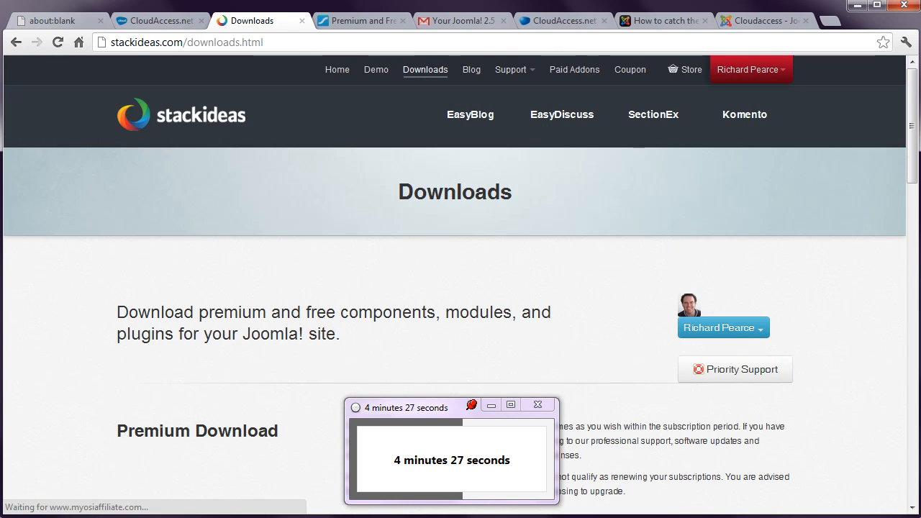
scroll(down, 3)
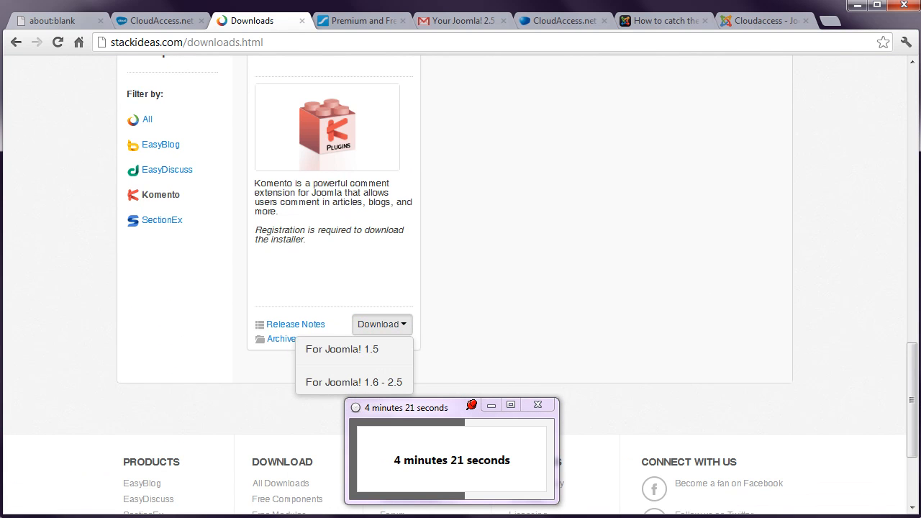
click(353, 381)
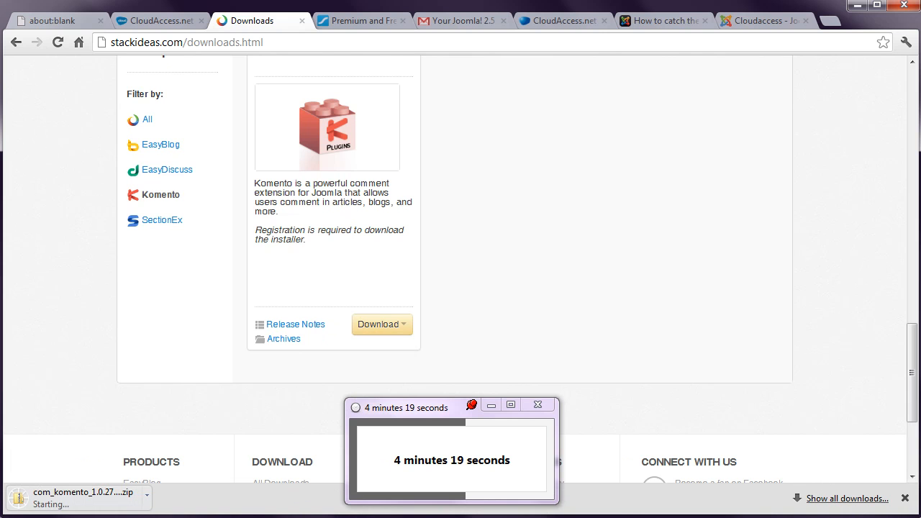
click(362, 20)
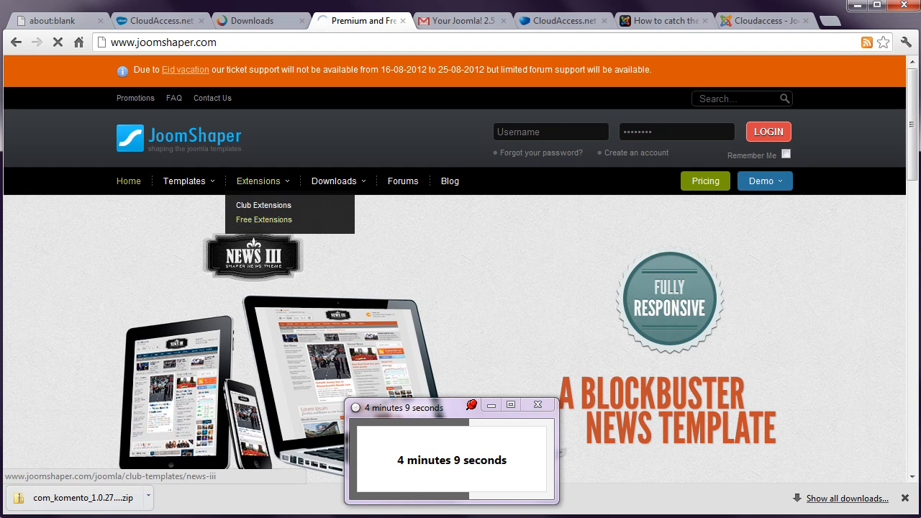
- From JoomShaper's free extensions, download the SP Share plugin for Joomla 2.5
click(263, 219)
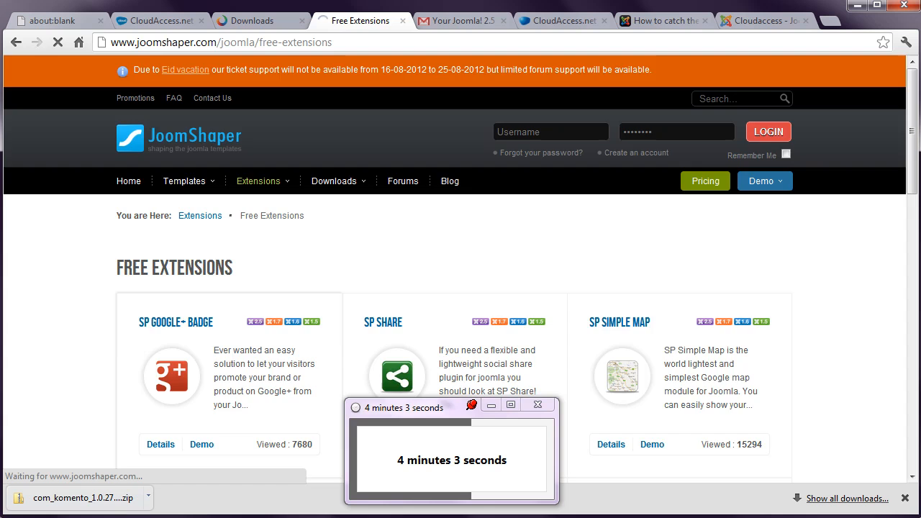
click(384, 321)
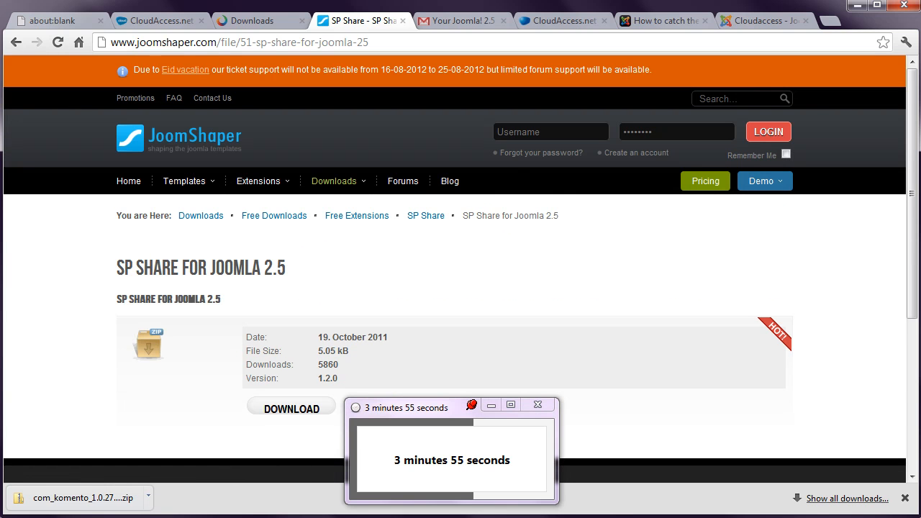
scroll(down, 3)
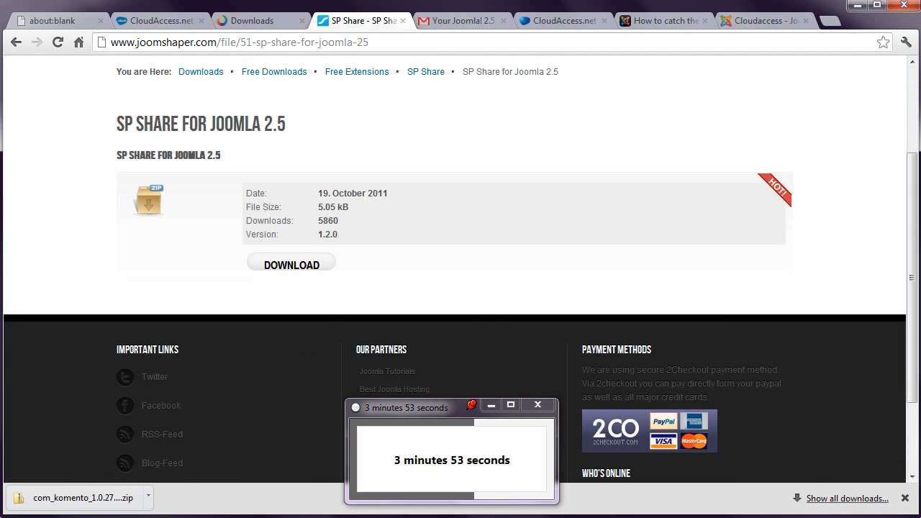
click(291, 265)
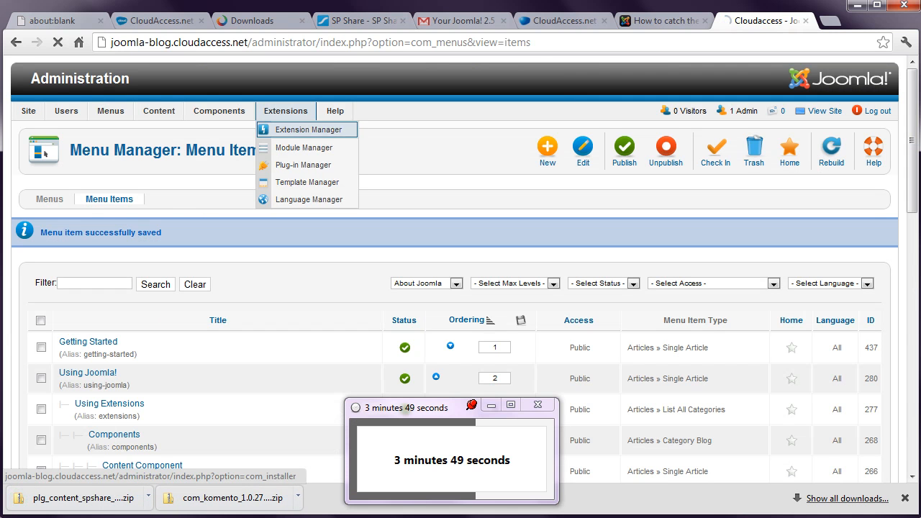
- Upload and install the com_komento zip through the Extension Manager
click(306, 129)
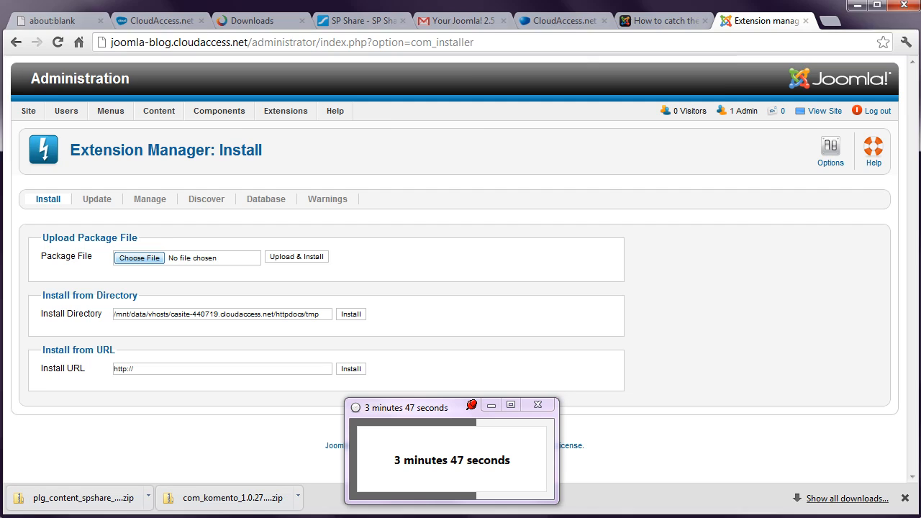
click(138, 257)
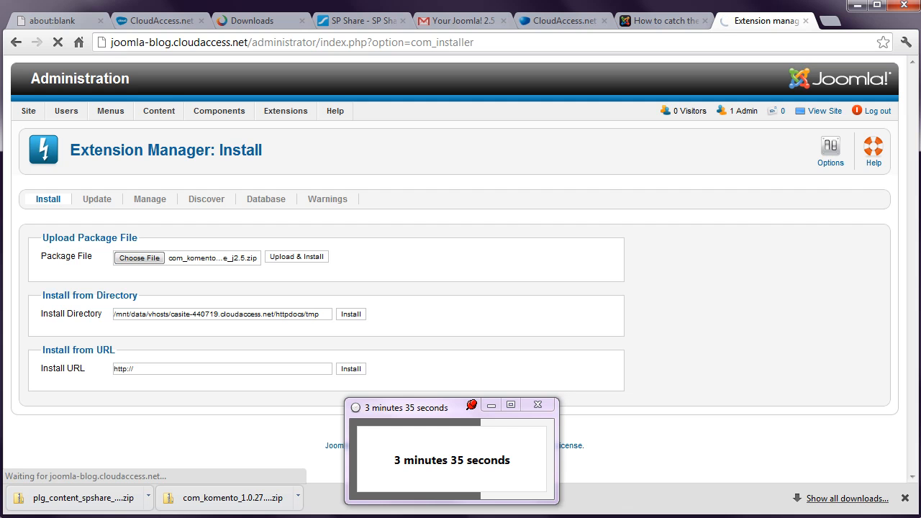
click(296, 256)
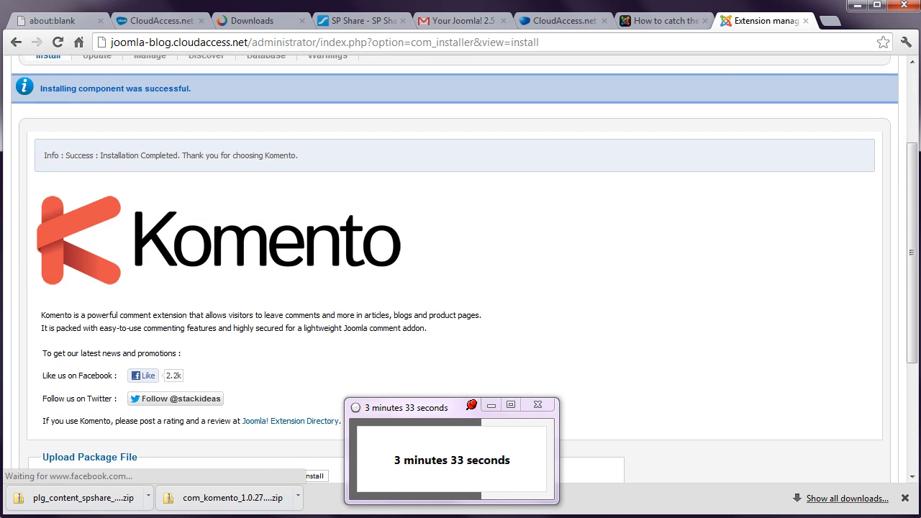
- Upload and install the plg_content_spshare zip, then view the installed components
scroll(down, 3)
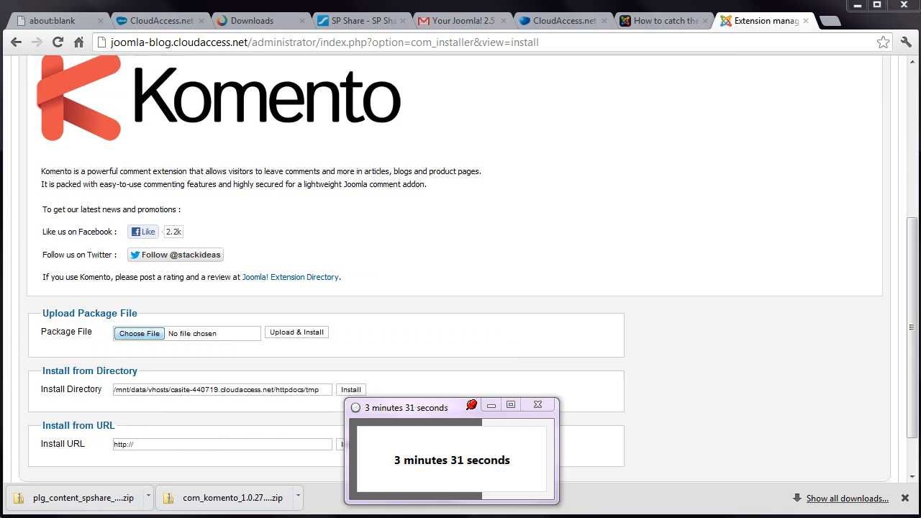
click(138, 333)
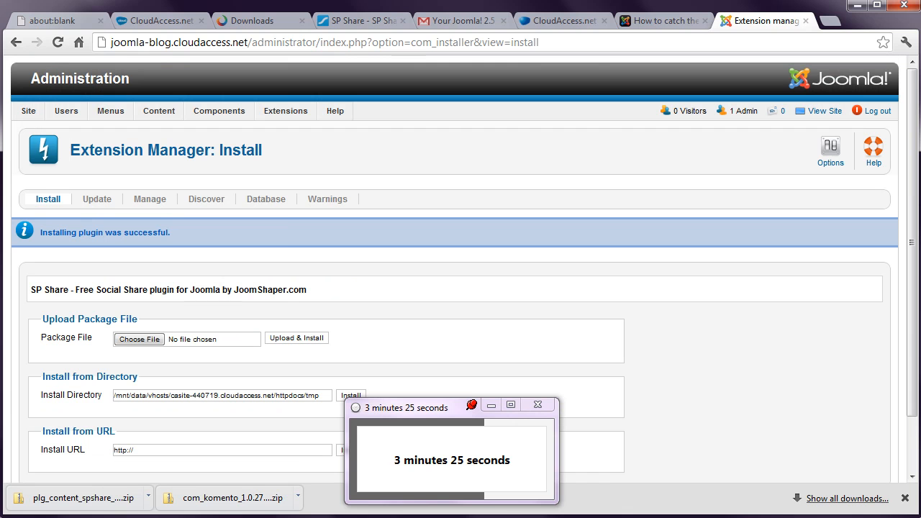
click(219, 110)
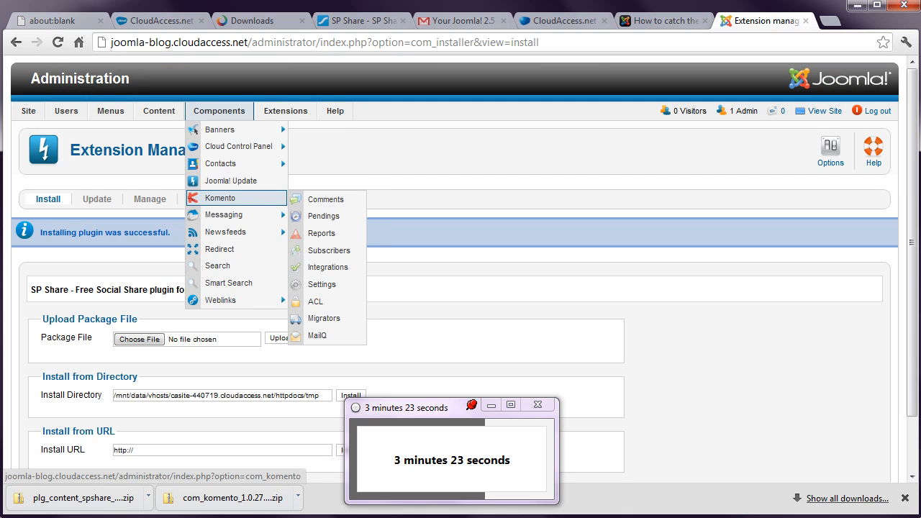
- In Komento's Joomla Article integration, select the Blog category for comments
click(220, 198)
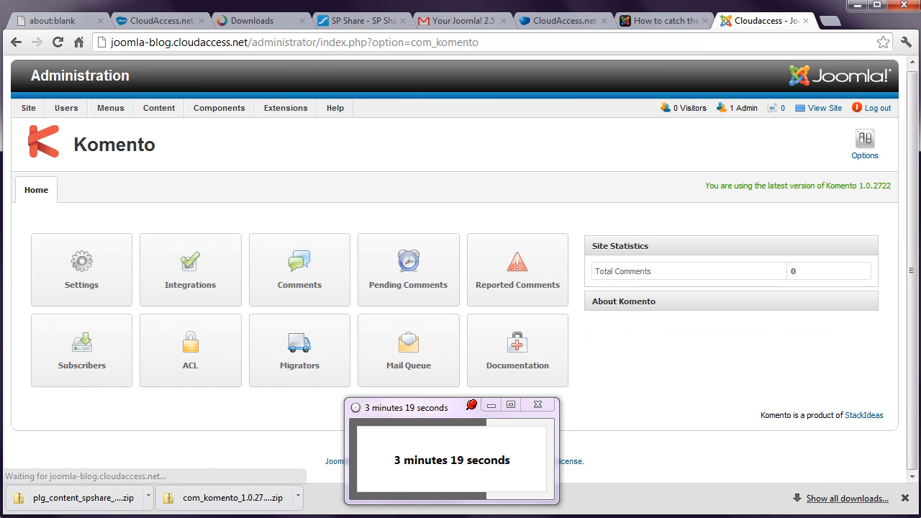
click(81, 270)
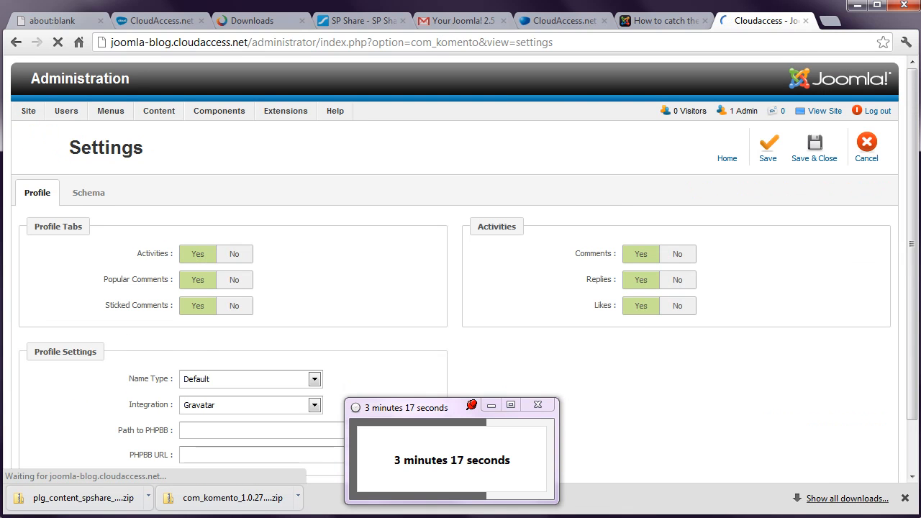
scroll(down, 3)
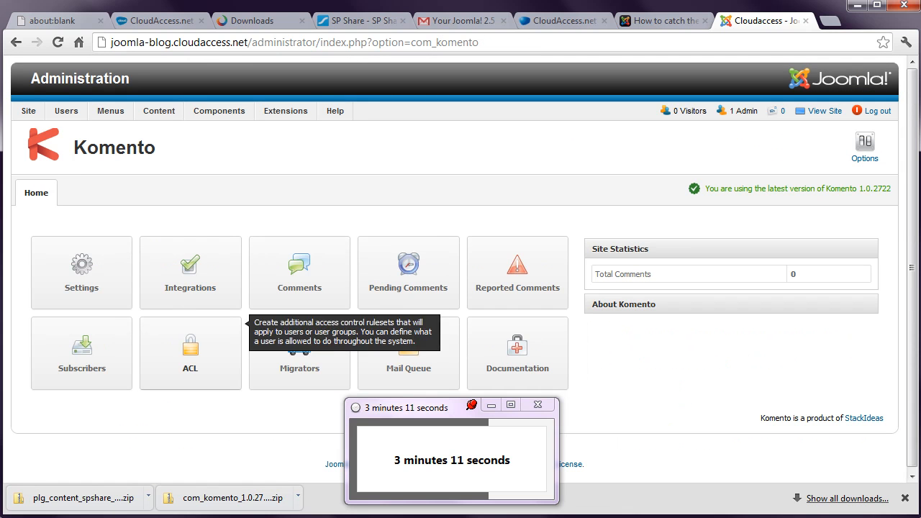
click(190, 270)
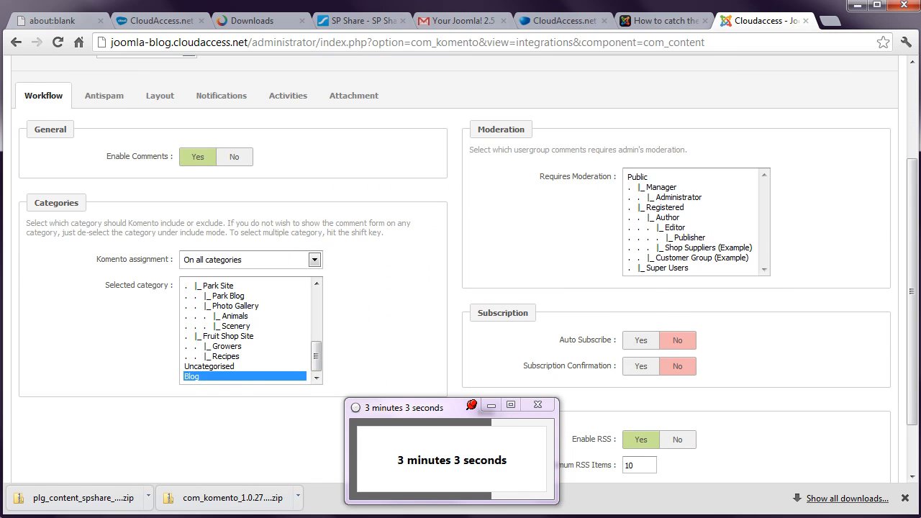
- Review the comment Layout settings and move on to Komento's ACL page
click(159, 168)
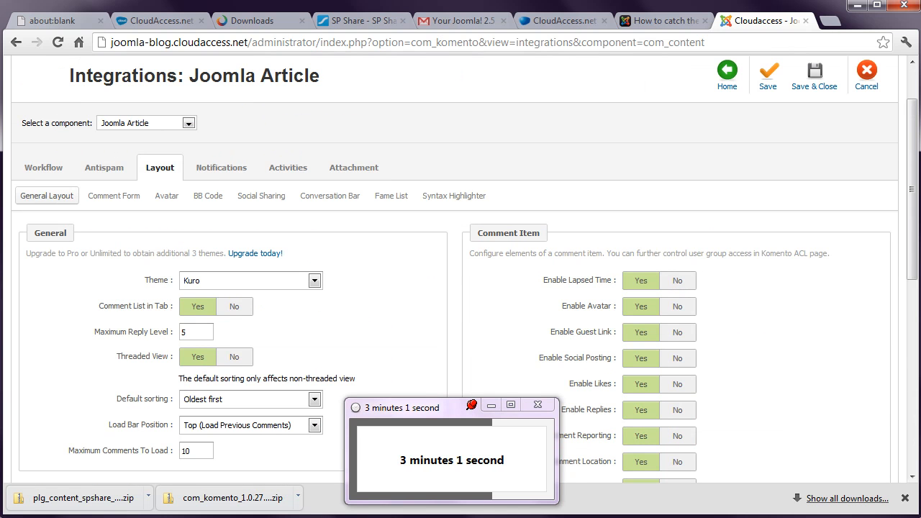
scroll(down, 3)
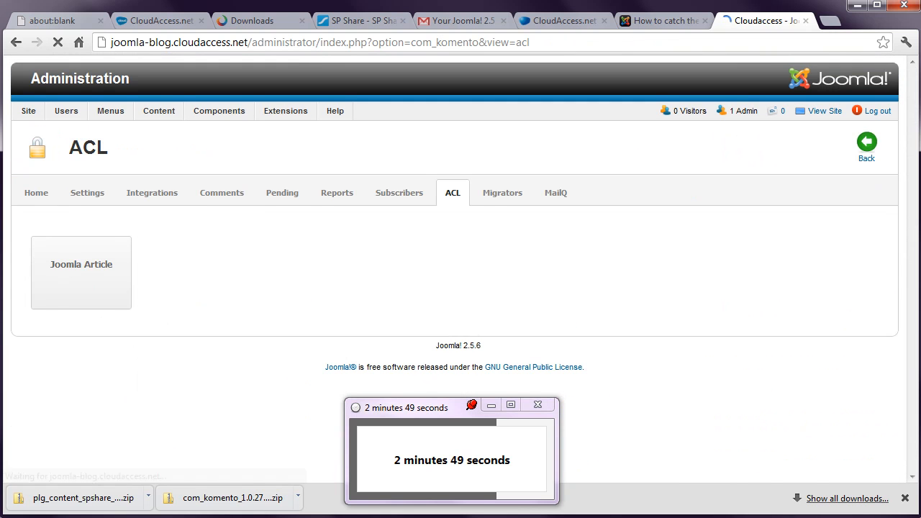
- View the Joomla Article comment permission groups, then open the live Road Runner post
click(81, 272)
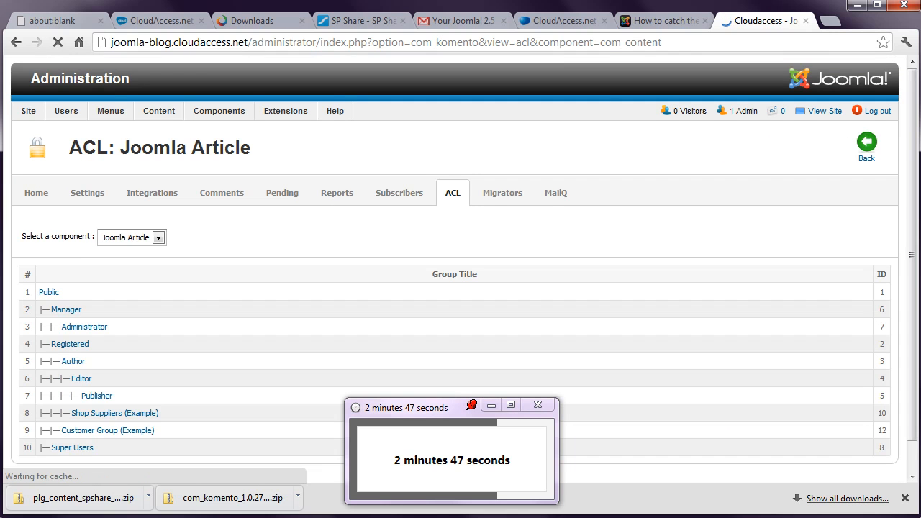
click(48, 291)
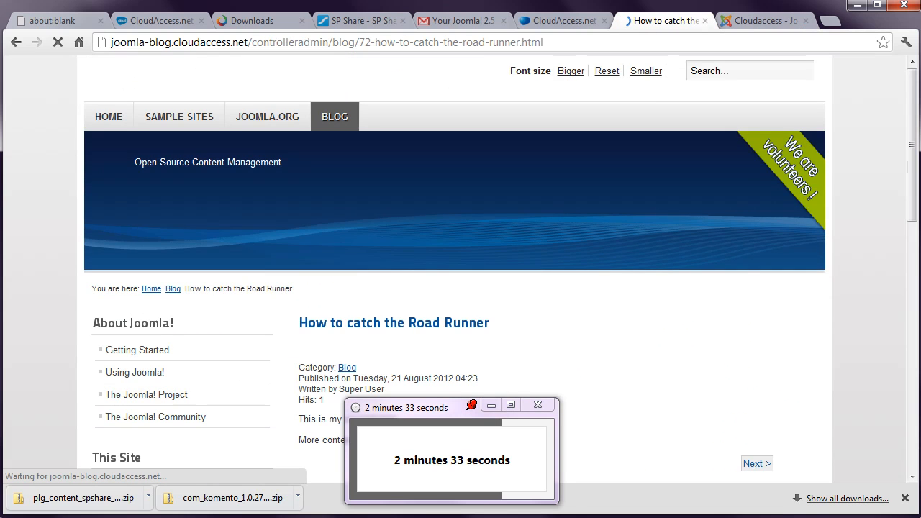
- Submit a guest comment with name and email: 'Wow! I love the Road Runner - especially with chips.'
scroll(down, 3)
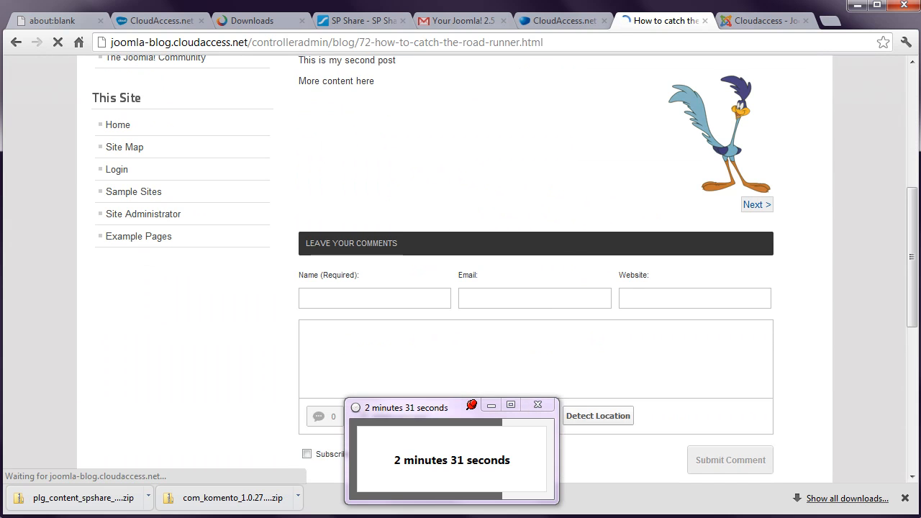
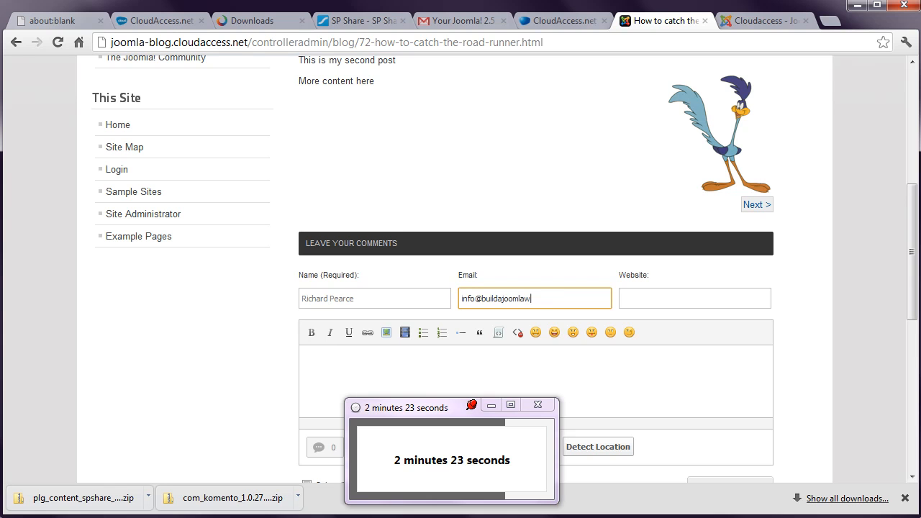
click(694, 298)
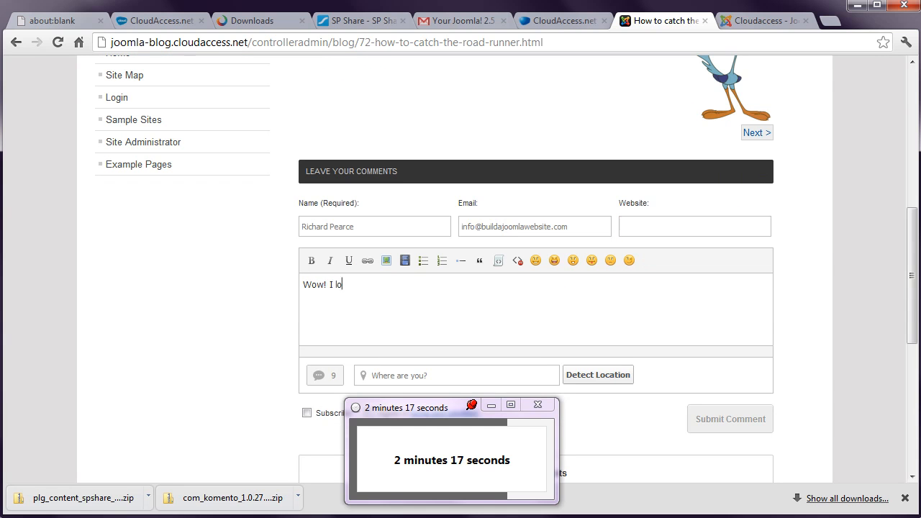
text(ve the Road Runner - e)
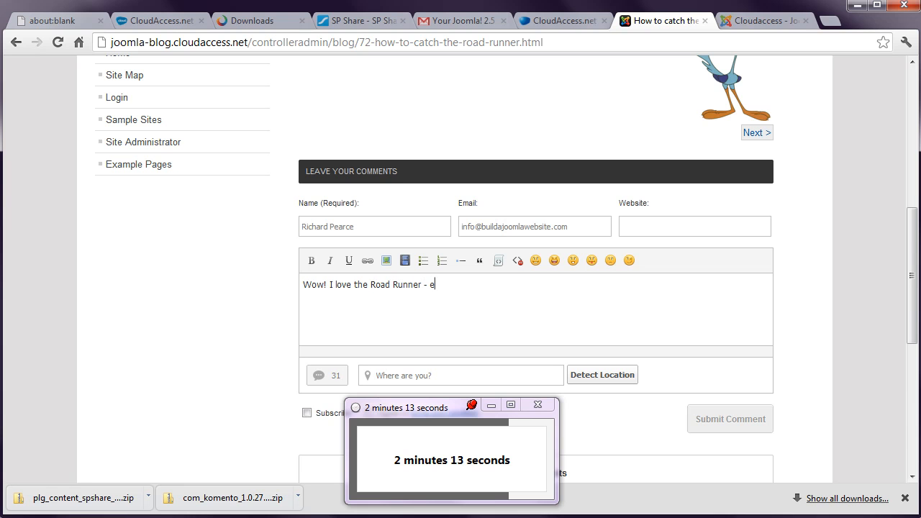
text(specially with chips.)
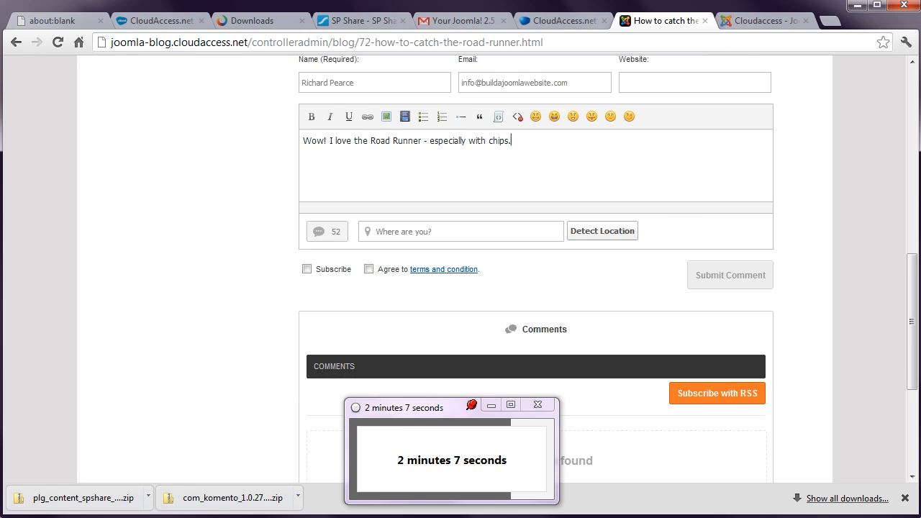
click(368, 269)
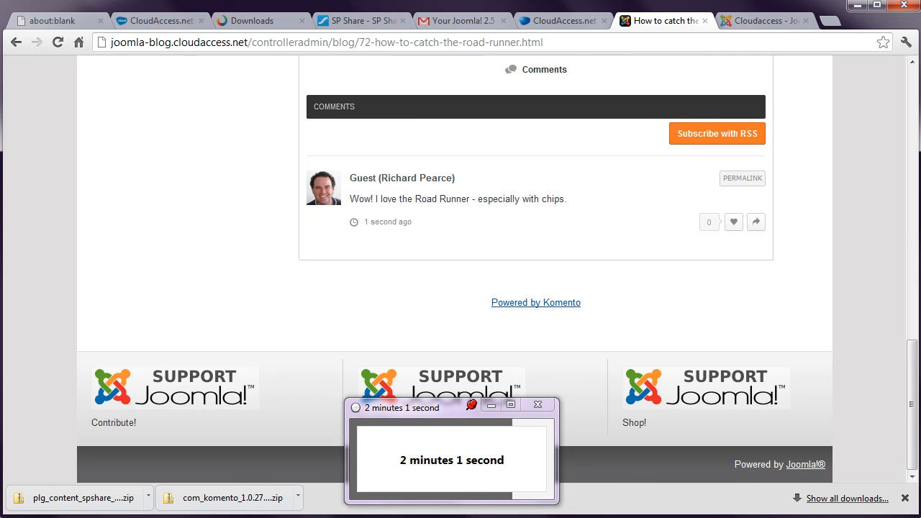
scroll(up, 3)
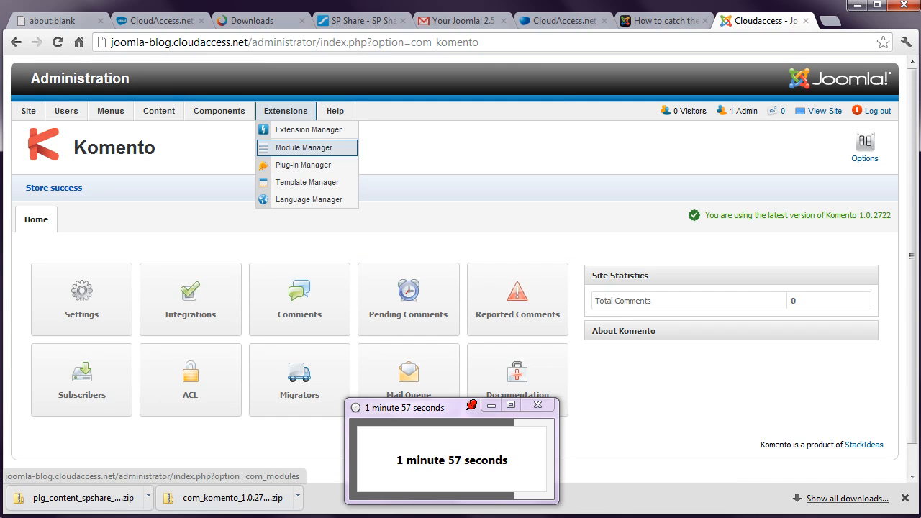
- Bring up the Content - SP Share plugin settings in the Plug-in Manager
click(302, 164)
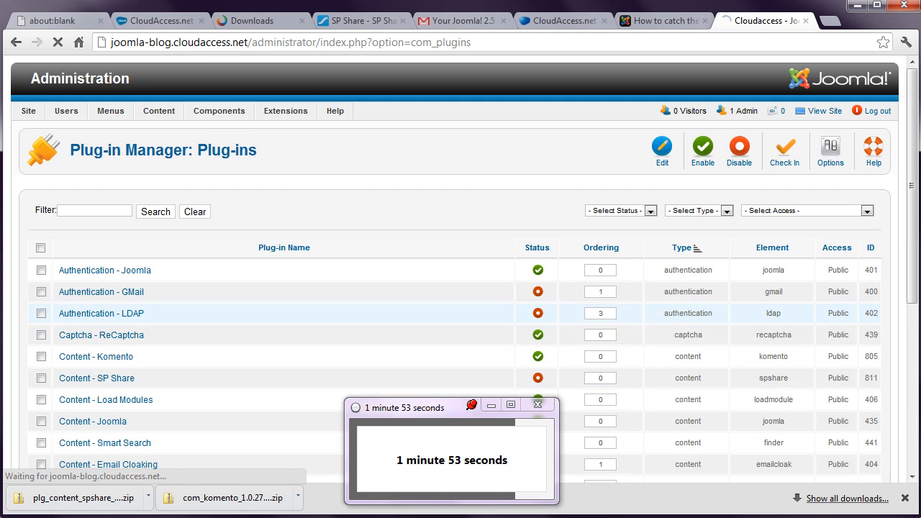
click(97, 378)
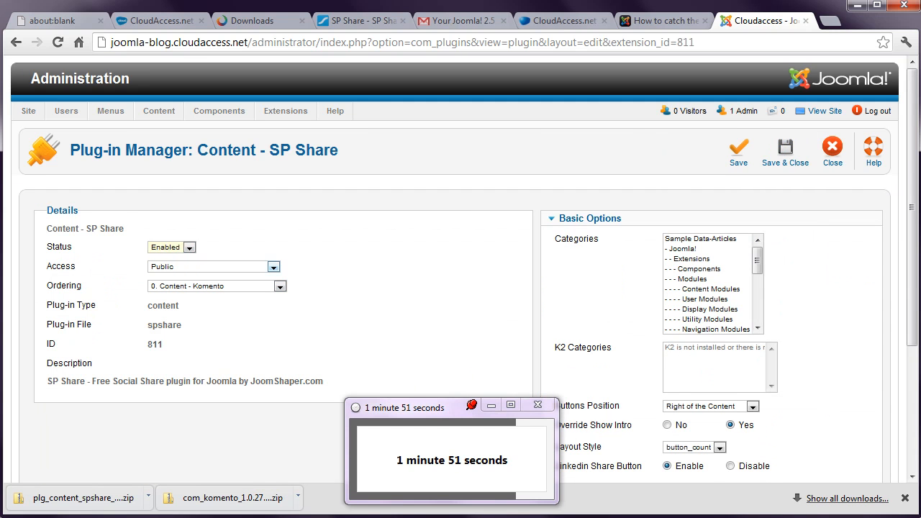
scroll(down, 3)
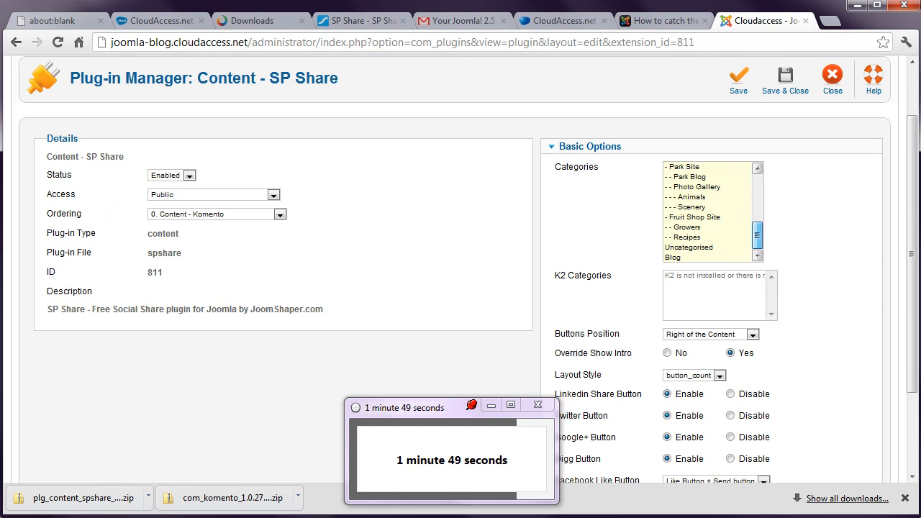
scroll(down, 3)
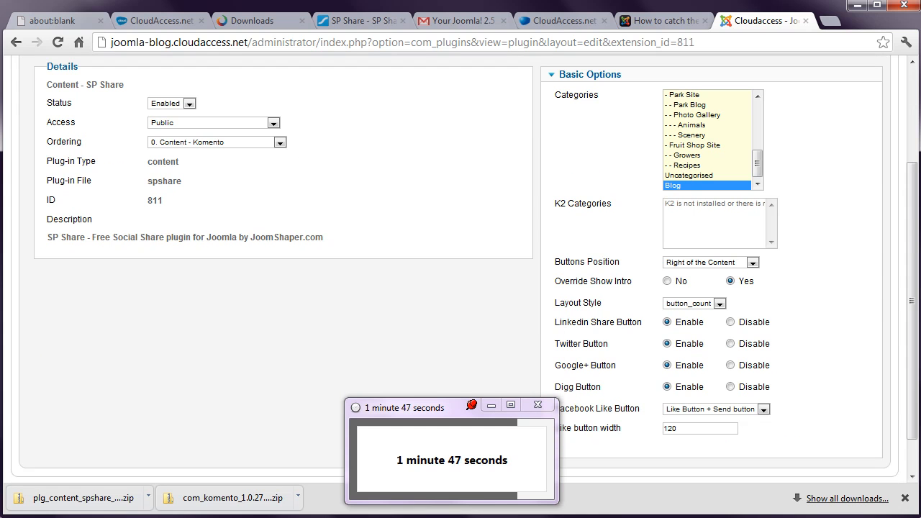
- Set Buttons Position to After Display Content and Layout Style box_count, then save
click(753, 262)
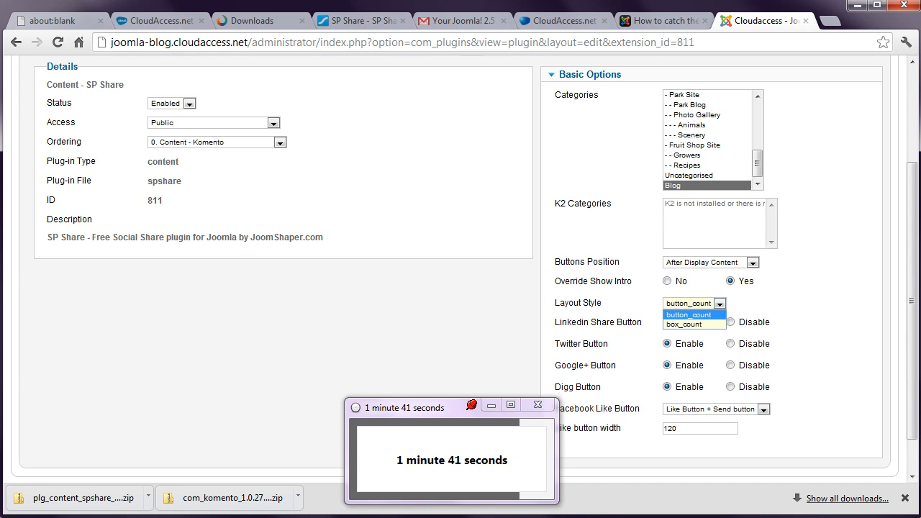
click(689, 324)
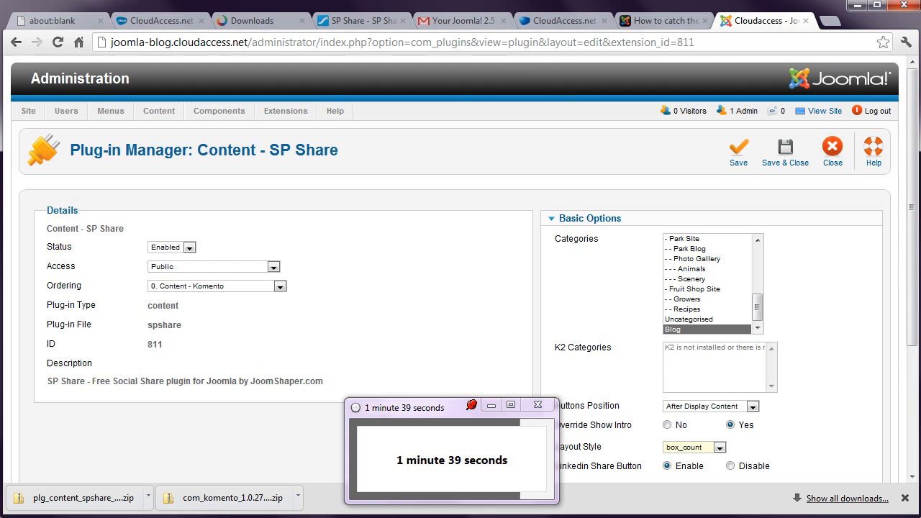
click(784, 147)
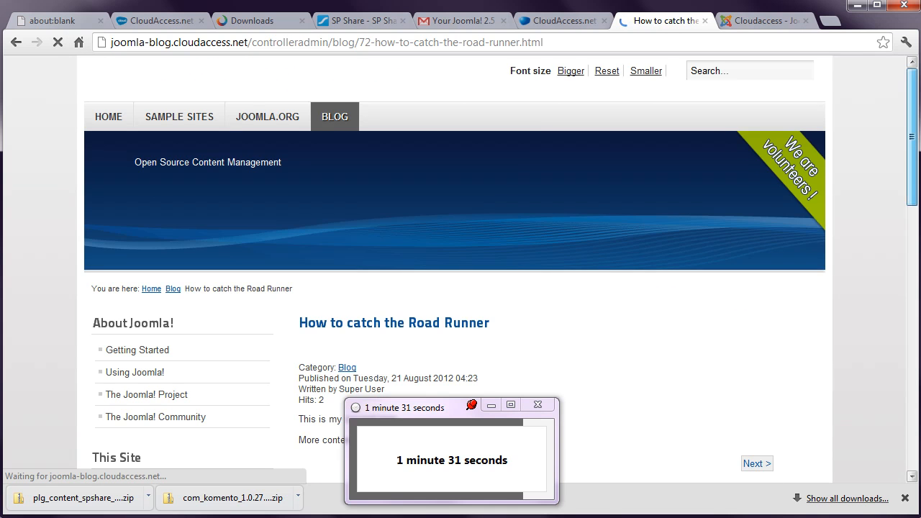
- Check the live Road Runner post for share buttons, then return to the plugin list
scroll(down, 3)
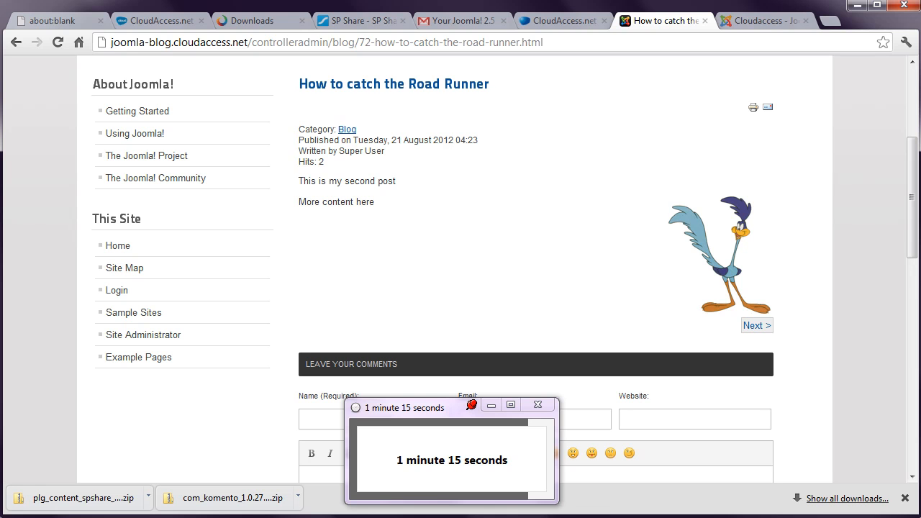
click(764, 20)
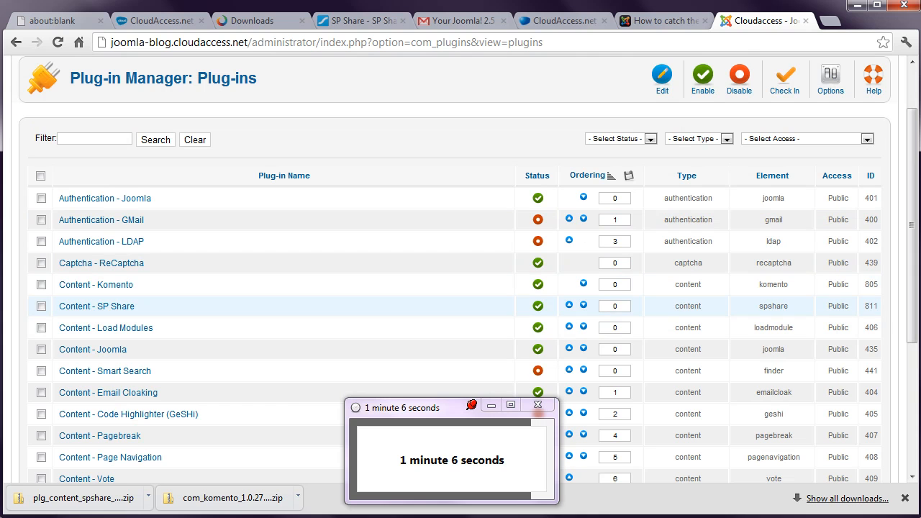
- Save the new content plugin ordering with SP Share moved earlier
click(613, 306)
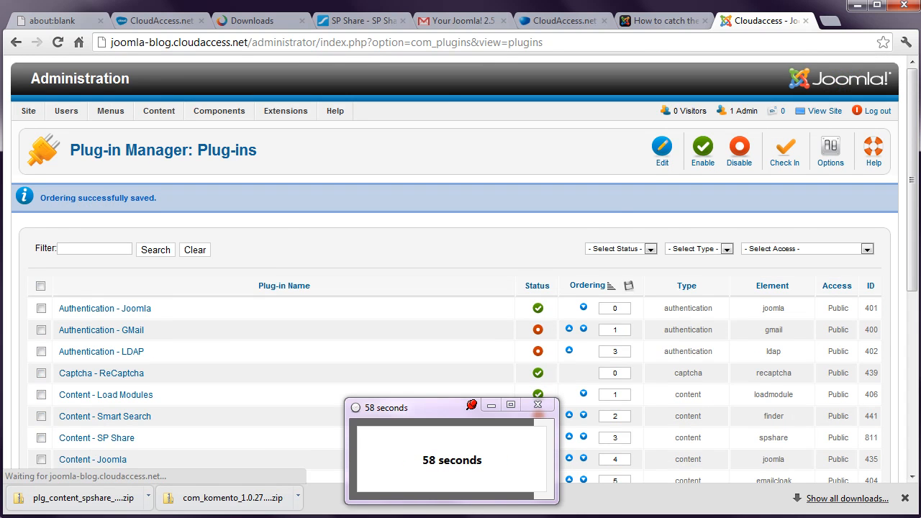
scroll(down, 3)
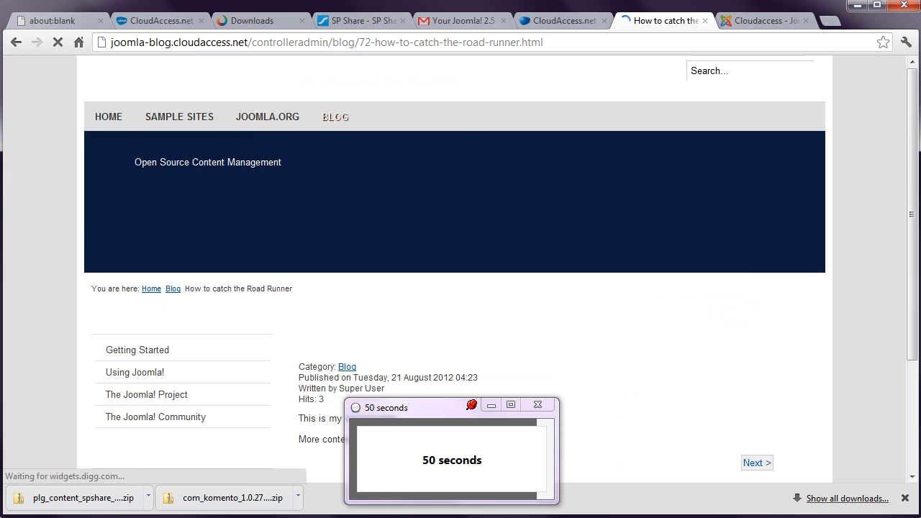
- Review the SP Share buttons above the Komento comment form, then head to the Blog listing
scroll(down, 3)
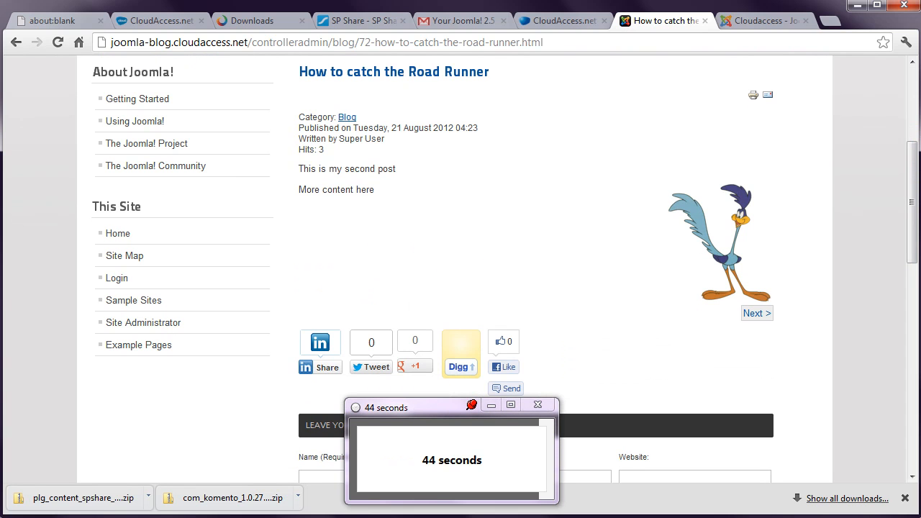
scroll(down, 3)
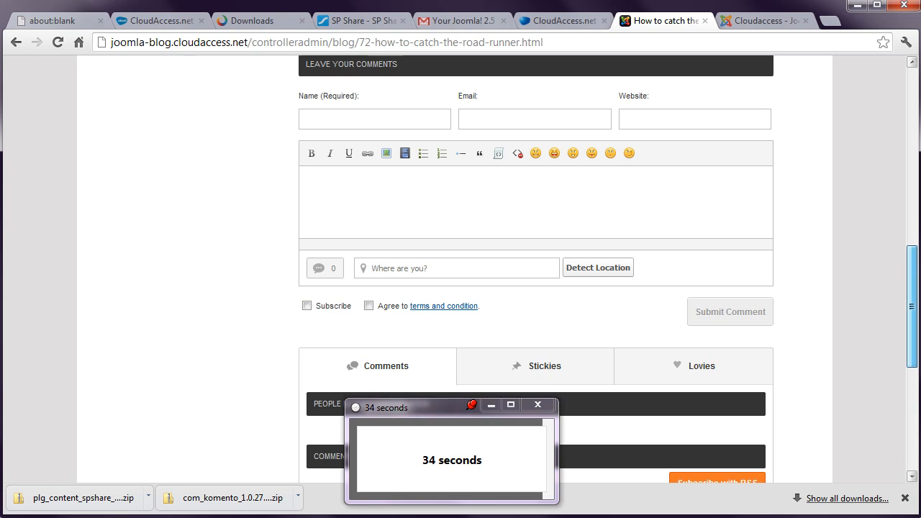
scroll(down, 3)
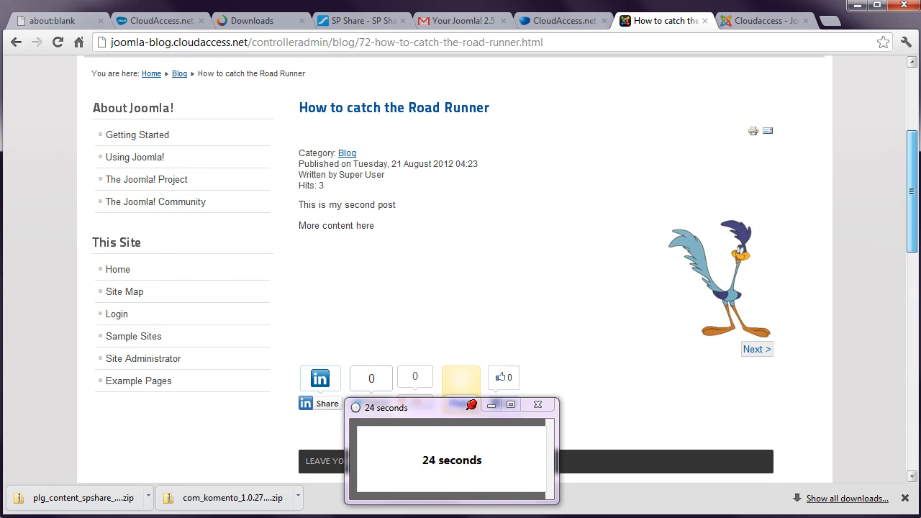
scroll(down, 3)
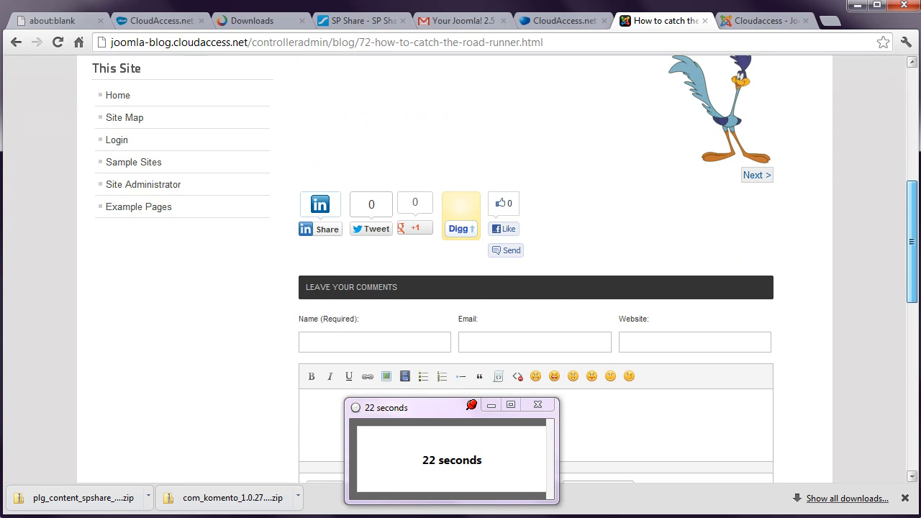
scroll(up, 3)
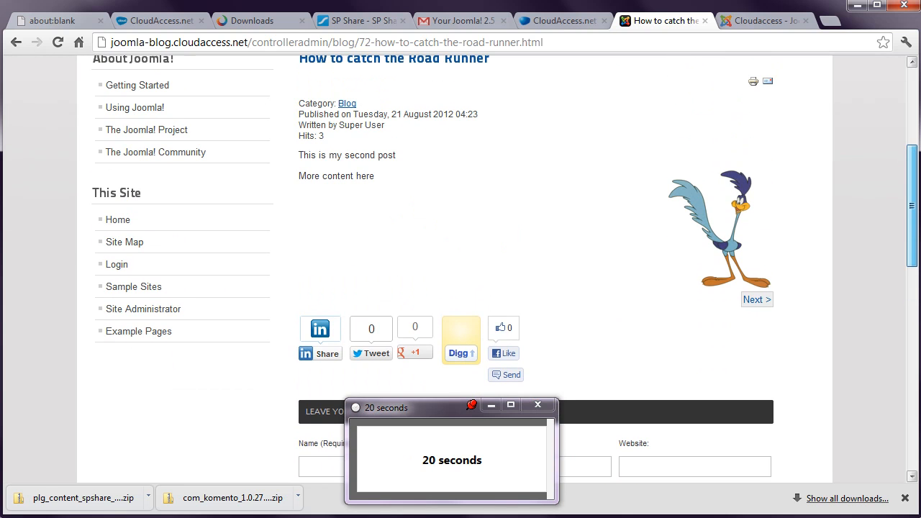
scroll(up, 3)
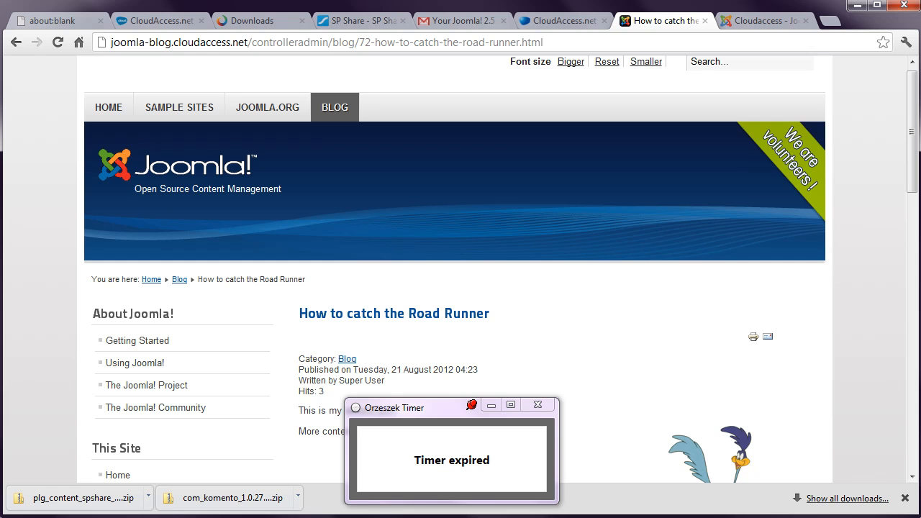
click(537, 405)
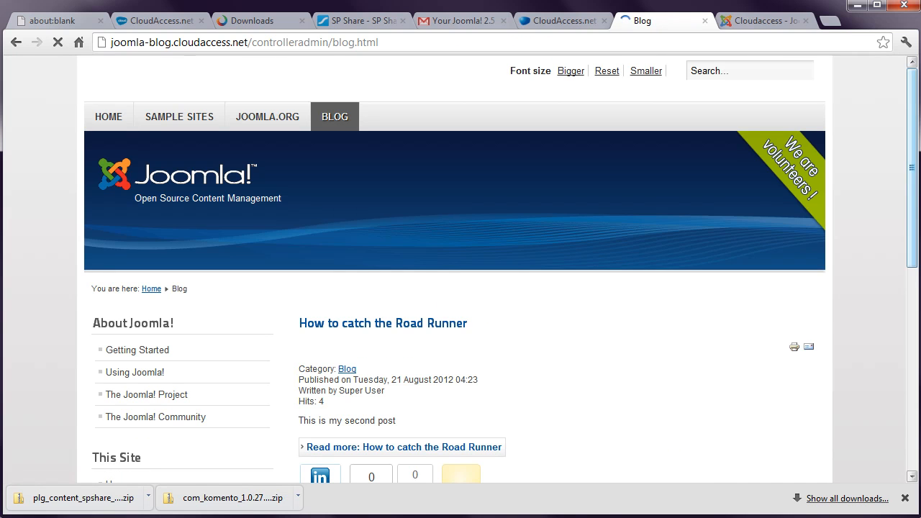
- Inspect the default 'Read more' link on the Blog page and switch to the Article Manager
scroll(down, 3)
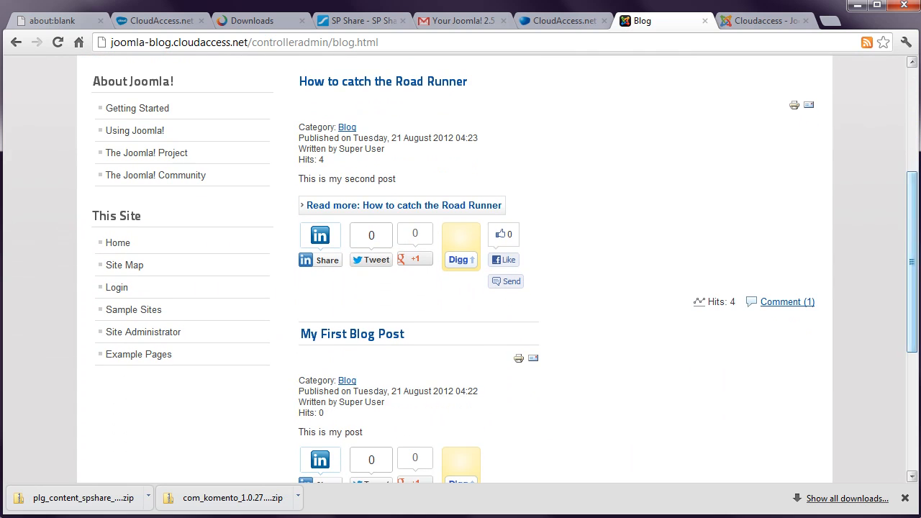
mouse_move(402, 205)
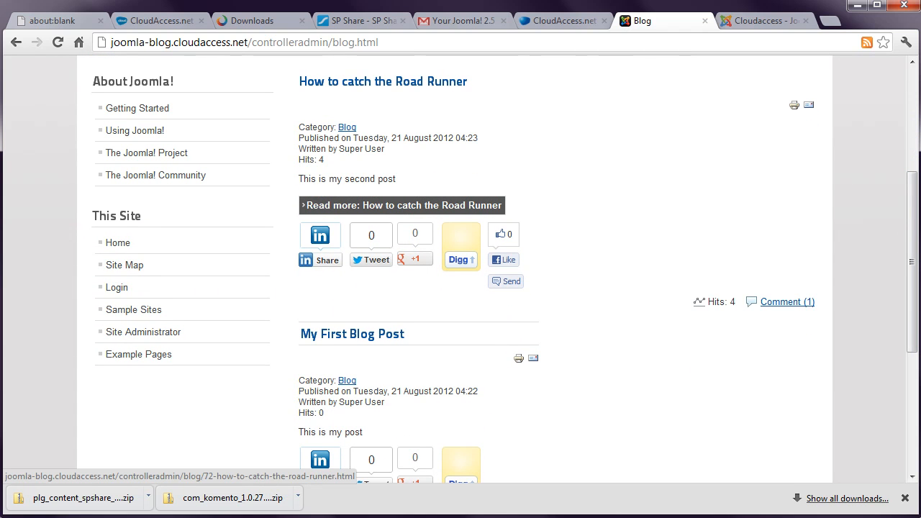
double_click(383, 81)
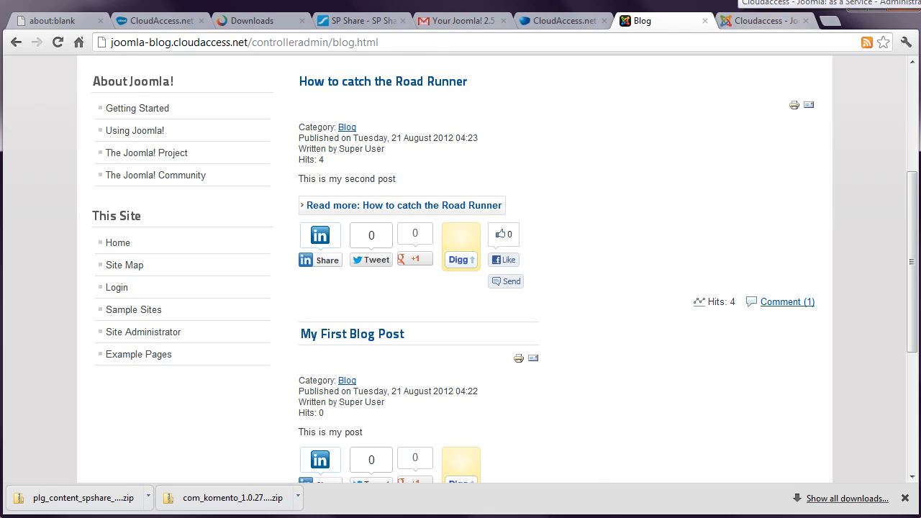
click(763, 20)
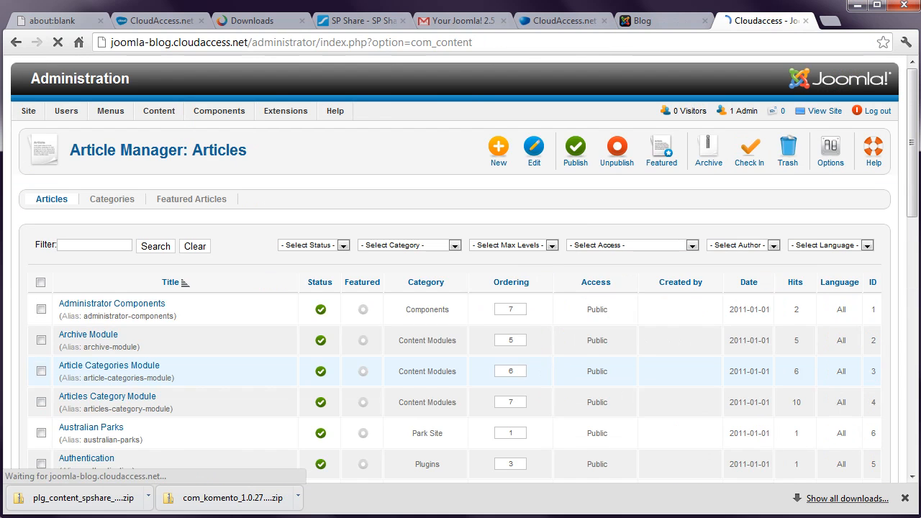
- Filter articles to the Blog category and open 'How to catch the Road Runner' for editing
click(409, 244)
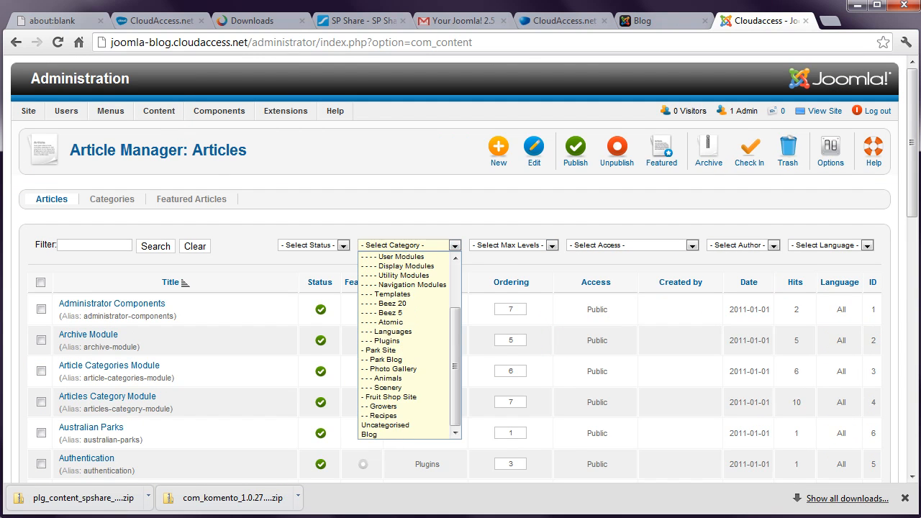
click(379, 434)
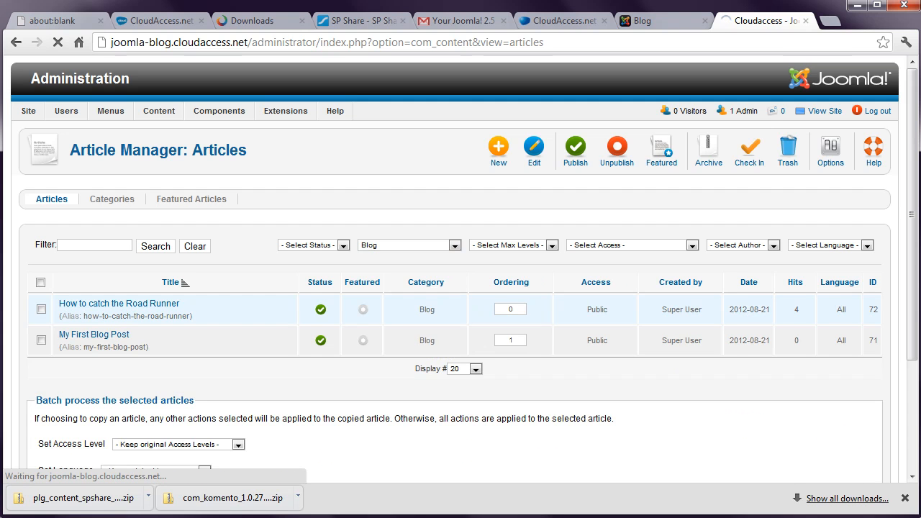
click(118, 303)
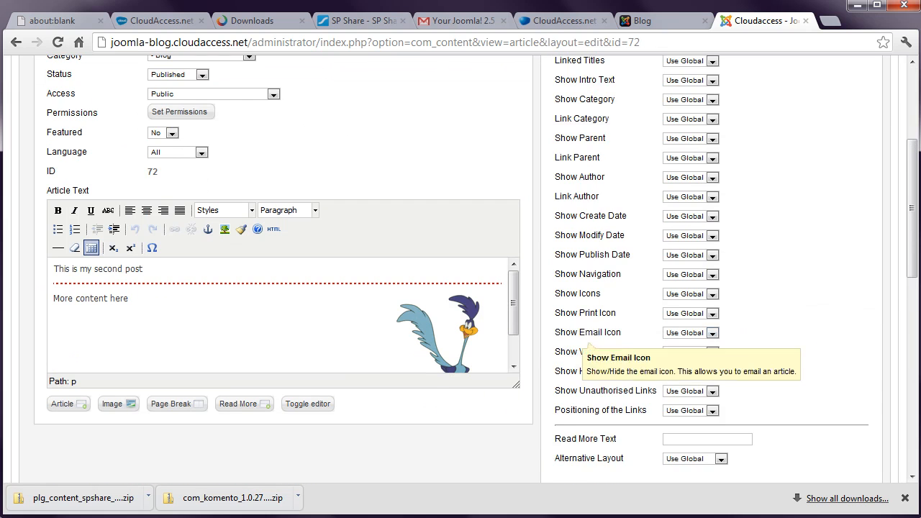
- Set the article's Read More Text to 'Coyote wins' and save and close it
scroll(down, 3)
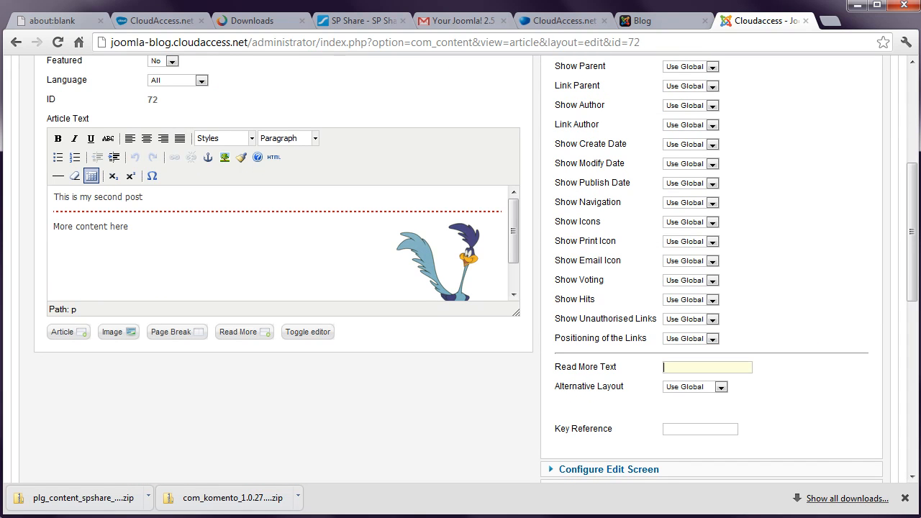
text(Coyote)
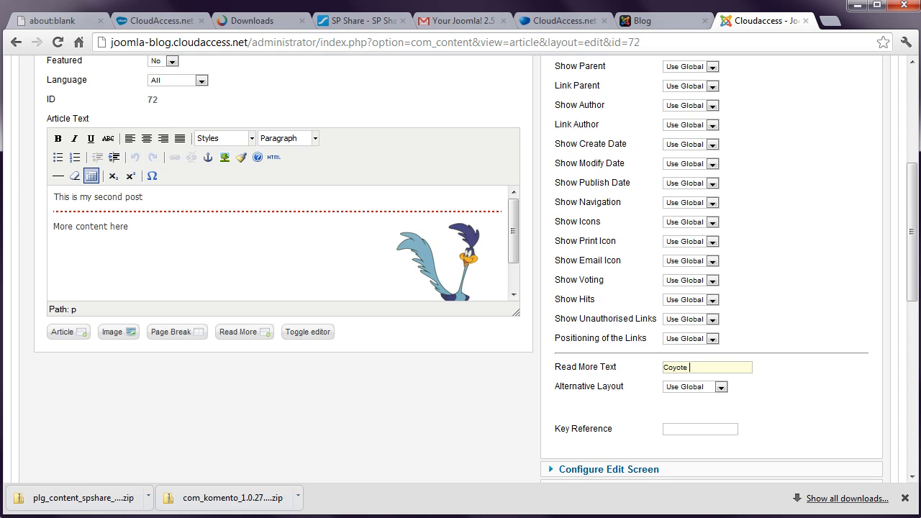
text(wins)
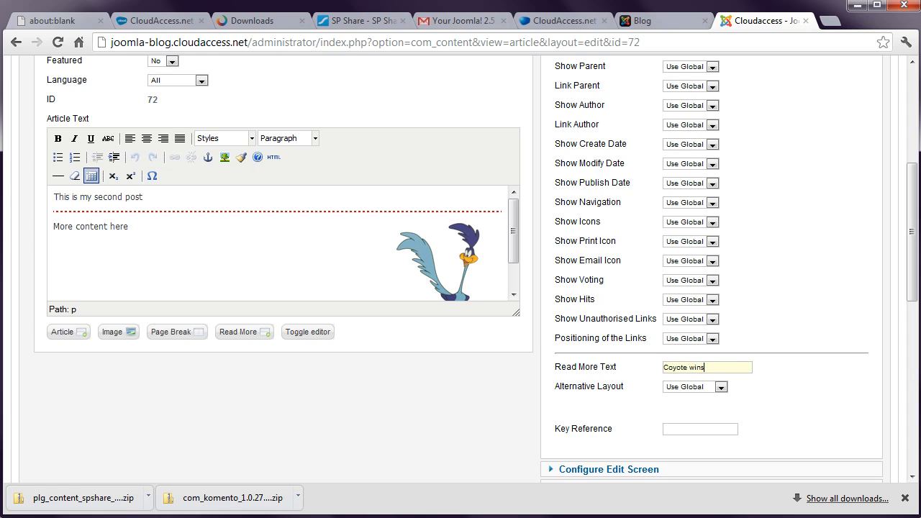
scroll(up, 3)
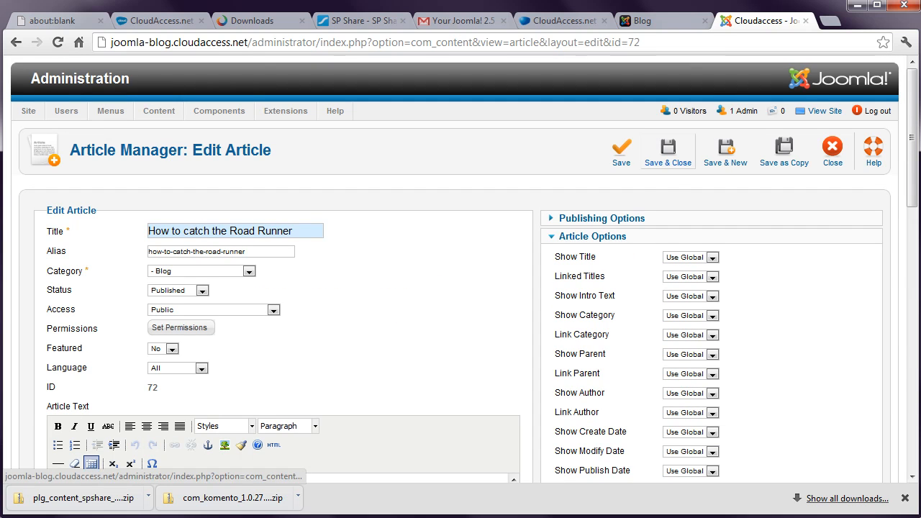
click(640, 20)
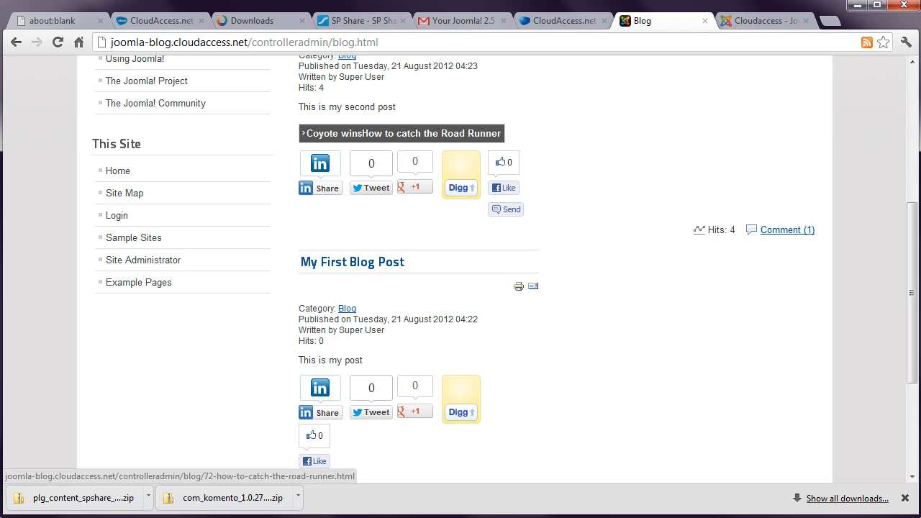
- View the Article Manager's global Options from the admin article list
click(762, 20)
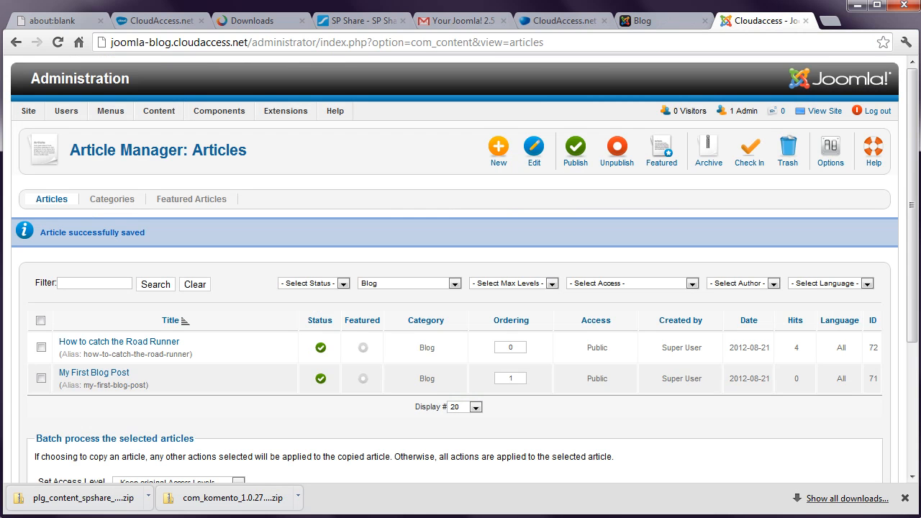
click(830, 151)
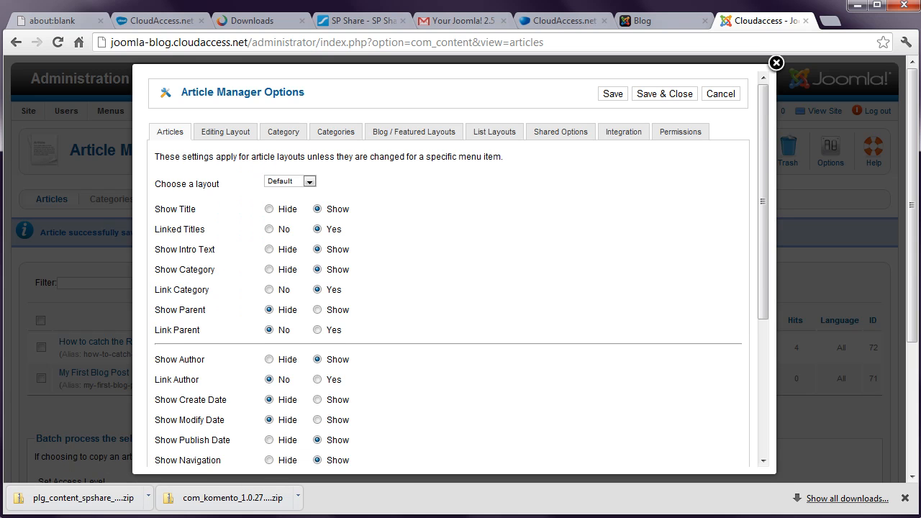
scroll(down, 3)
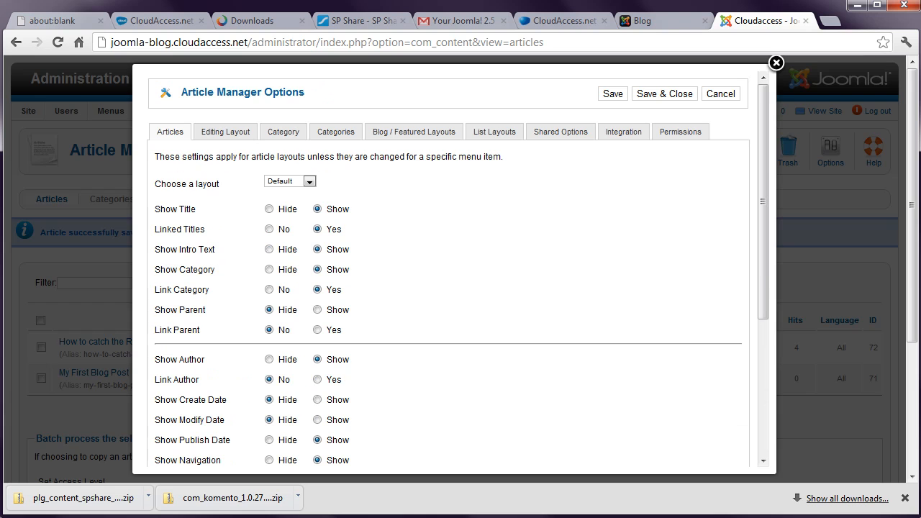
click(655, 20)
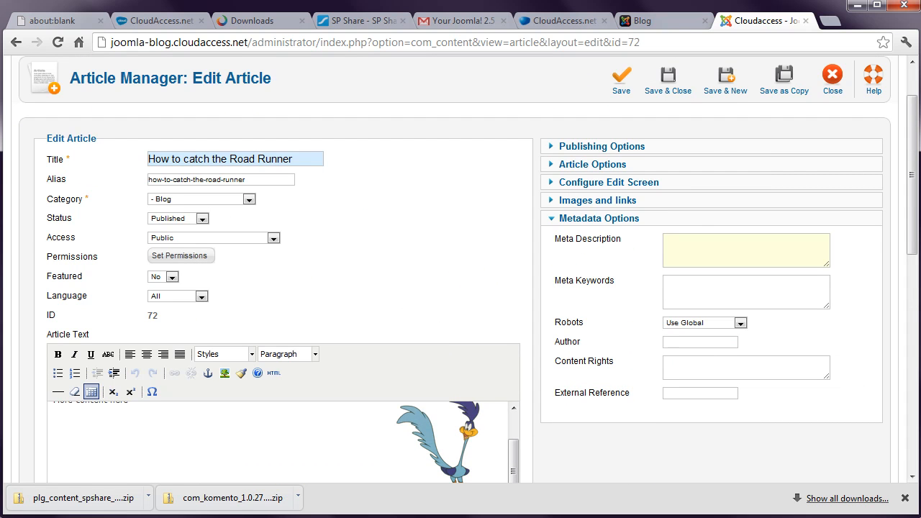
- Edit the Road Runner article's Metadata Options so the read-more shows only 'Coyote wins'
text(a)
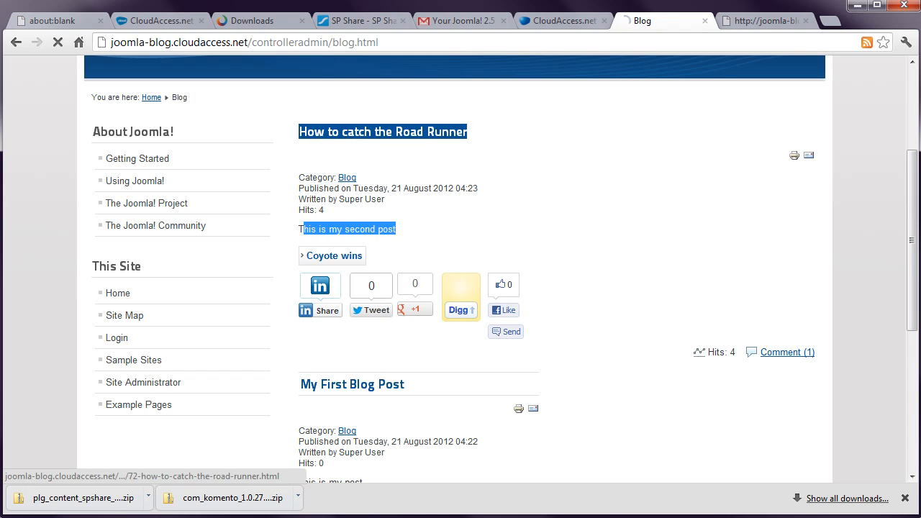
- Follow the 'Coyote wins' read-more link to the full Road Runner article and check its author
click(382, 132)
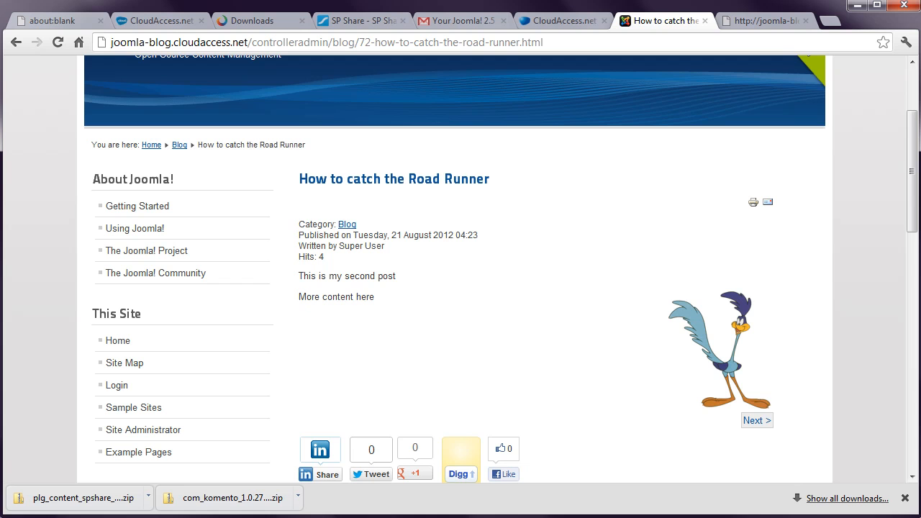
double_click(346, 224)
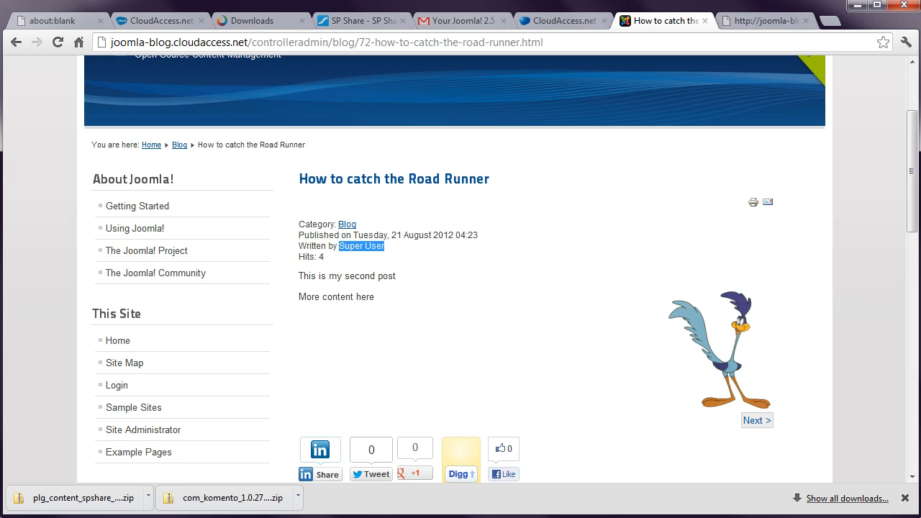
click(361, 245)
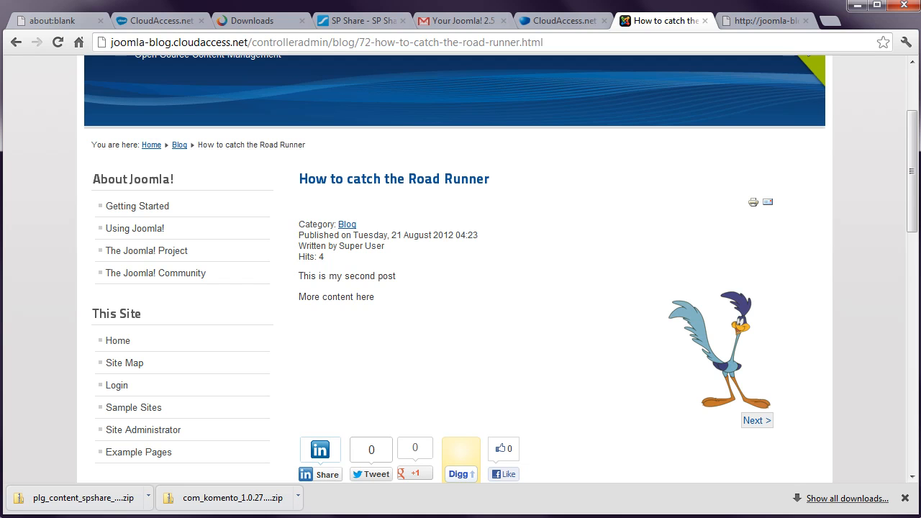